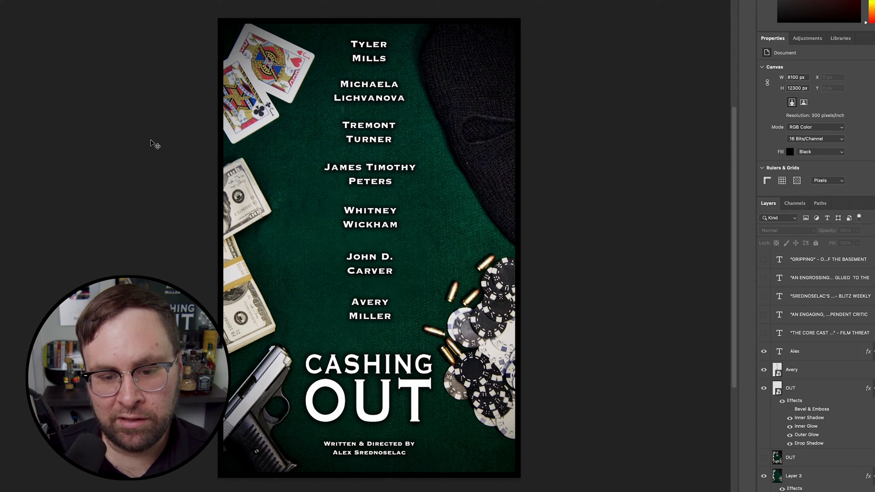
# Look through the poster layers: background artwork, cast names, CASHING OUT title and writer-director credit.
pyautogui.click(793, 476)
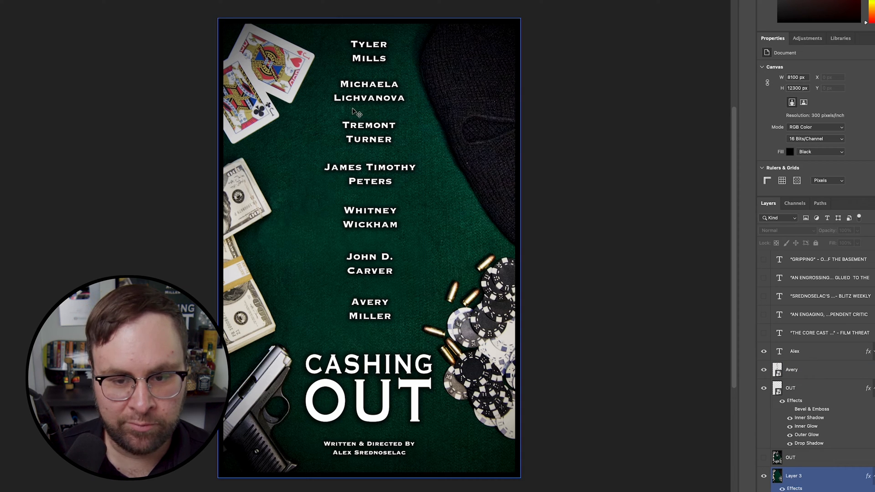
pyautogui.click(791, 369)
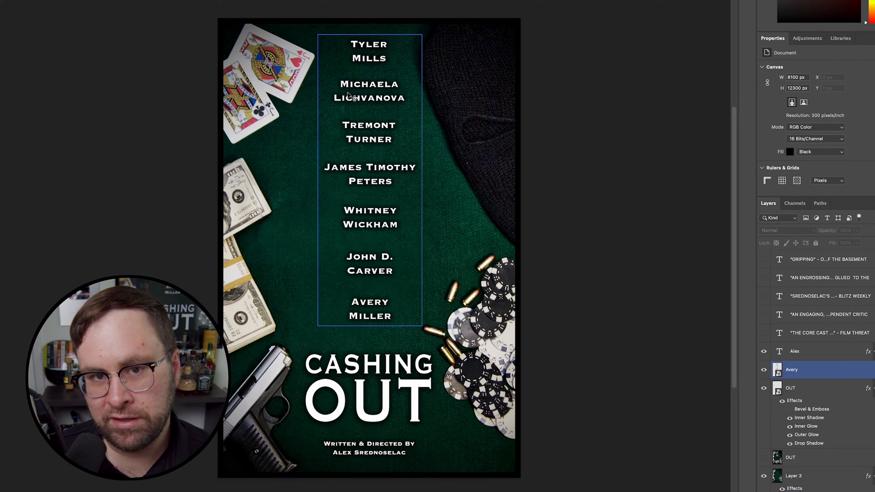
pyautogui.click(790, 388)
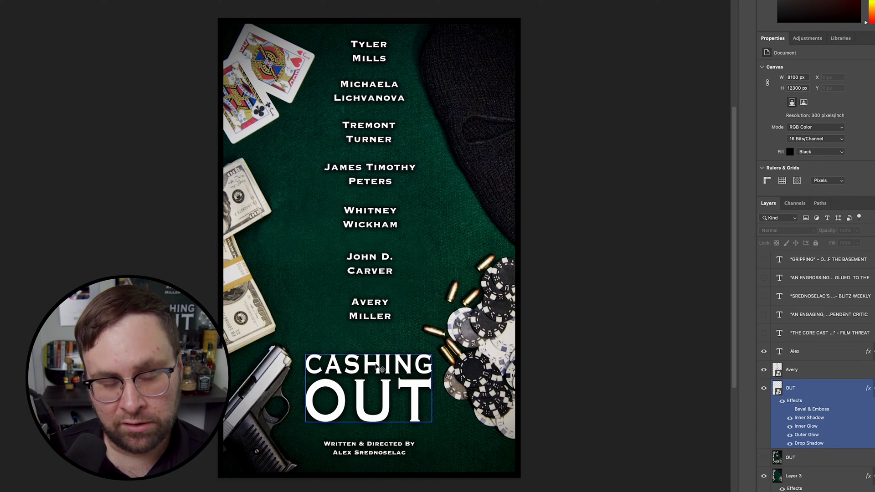
pyautogui.click(795, 351)
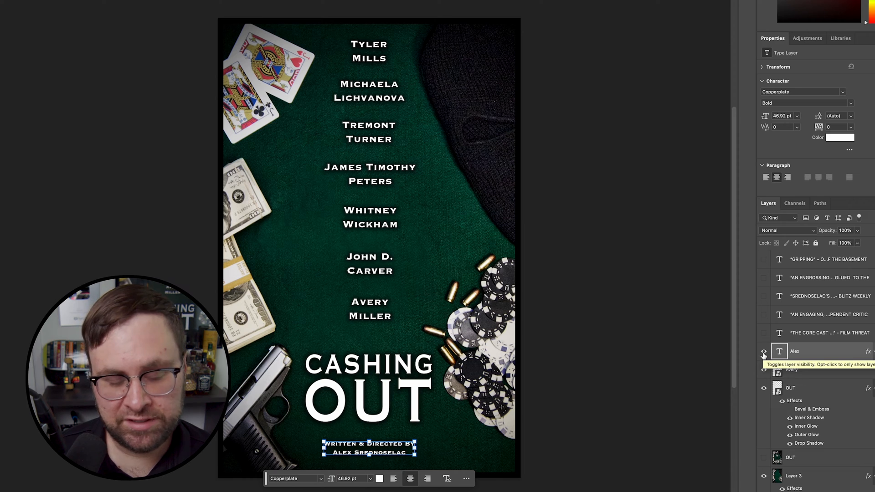
# Hide the writer-director credit and cast-name layers, leaving the CASHING OUT title selected over the artwork.
pyautogui.click(763, 352)
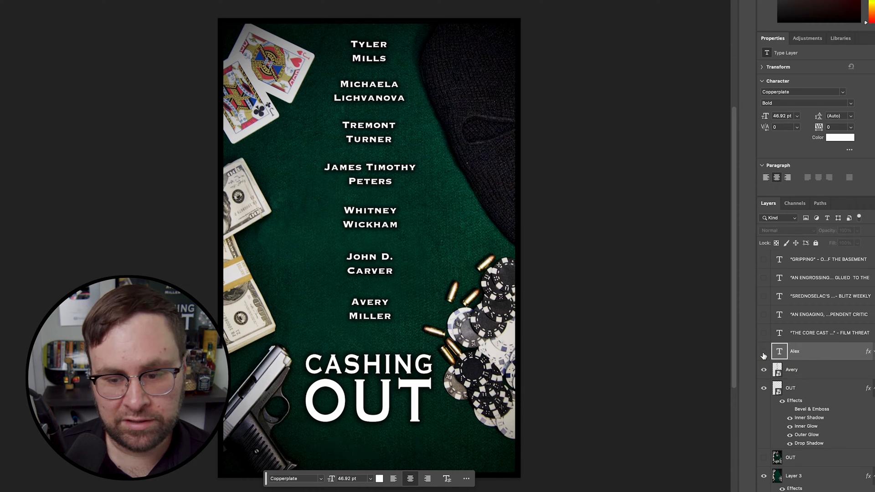
pyautogui.click(764, 352)
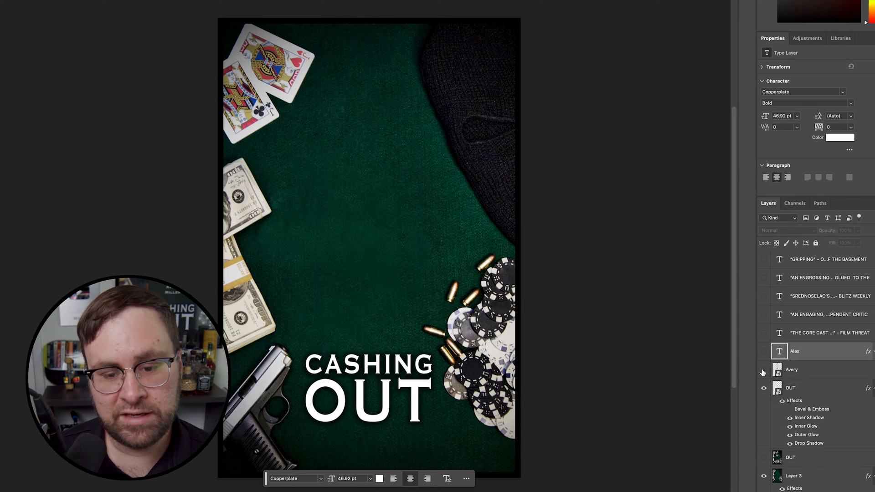
pyautogui.click(789, 389)
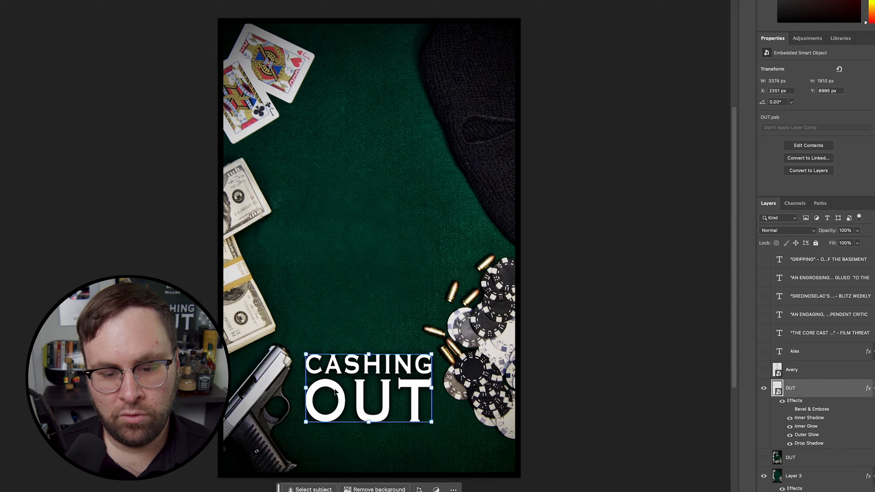
pyautogui.moveTo(368, 388); pyautogui.dragTo(374, 228)
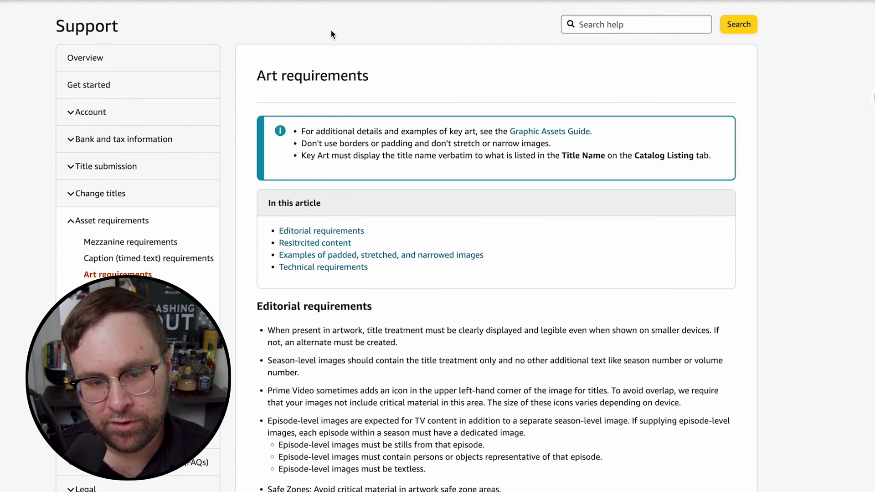
pyautogui.scroll(-3)
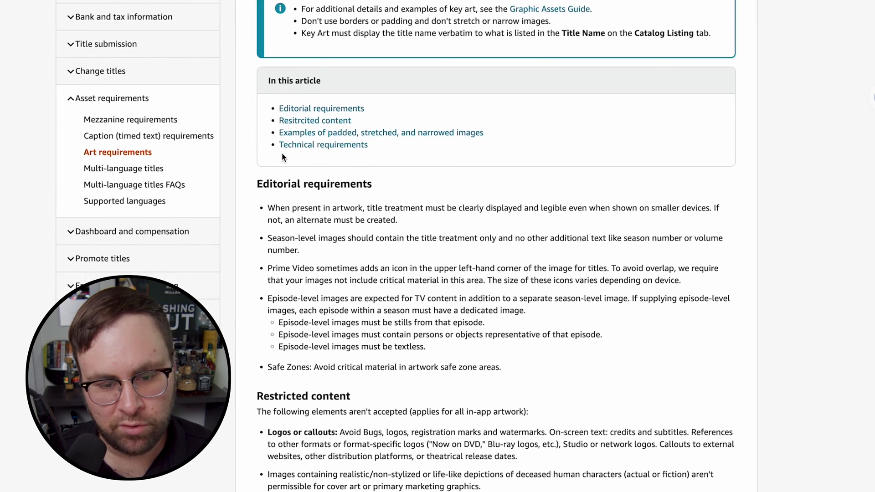
pyautogui.scroll(-3)
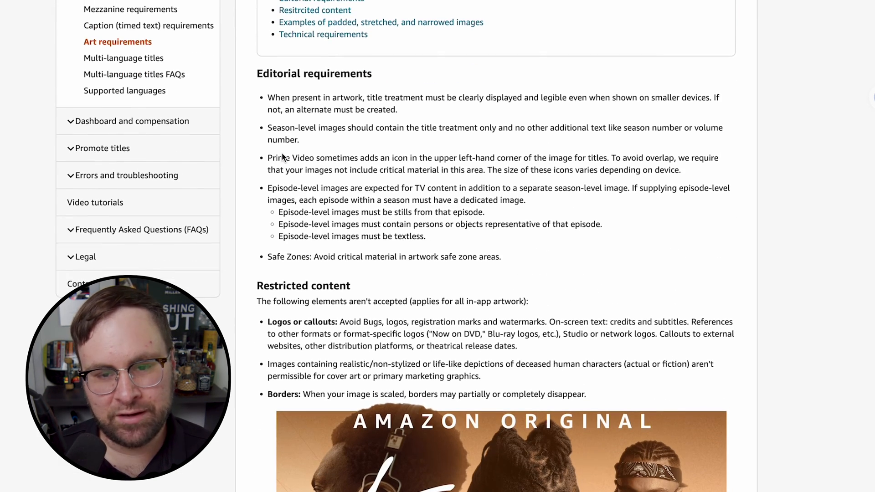
pyautogui.scroll(-3)
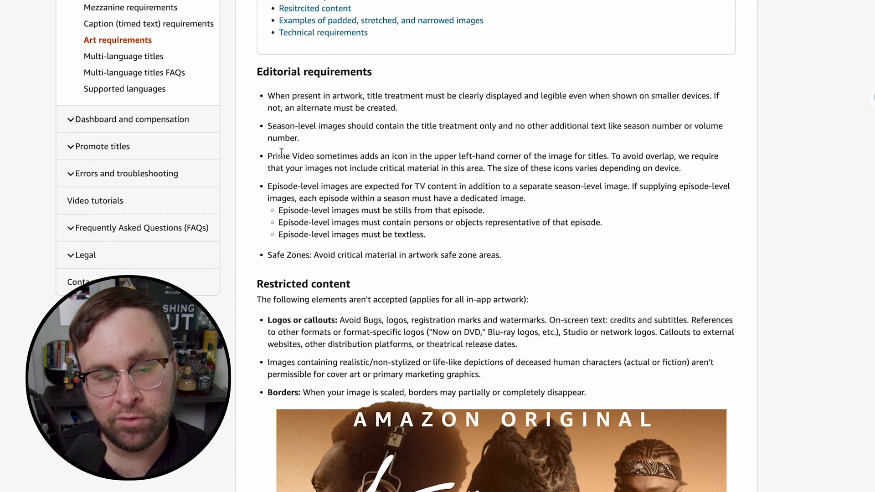
pyautogui.moveTo(288, 96)
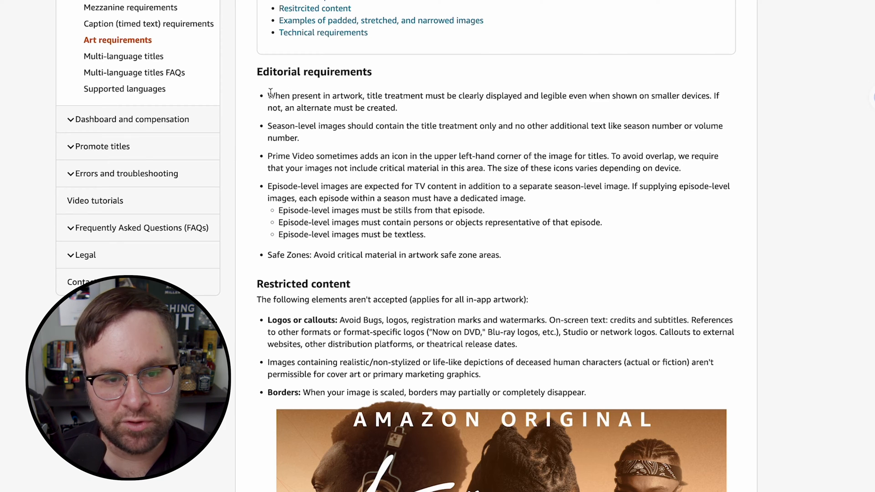
pyautogui.moveTo(269, 95); pyautogui.dragTo(463, 95)
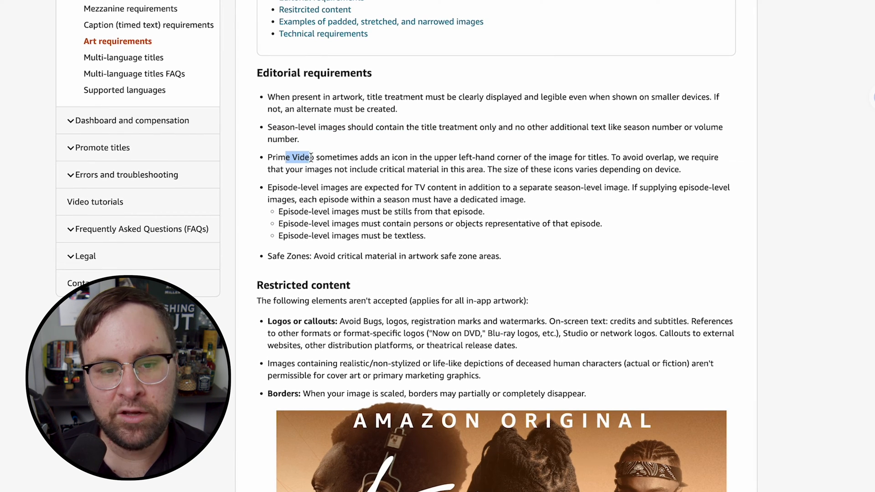
pyautogui.moveTo(288, 157); pyautogui.dragTo(506, 157)
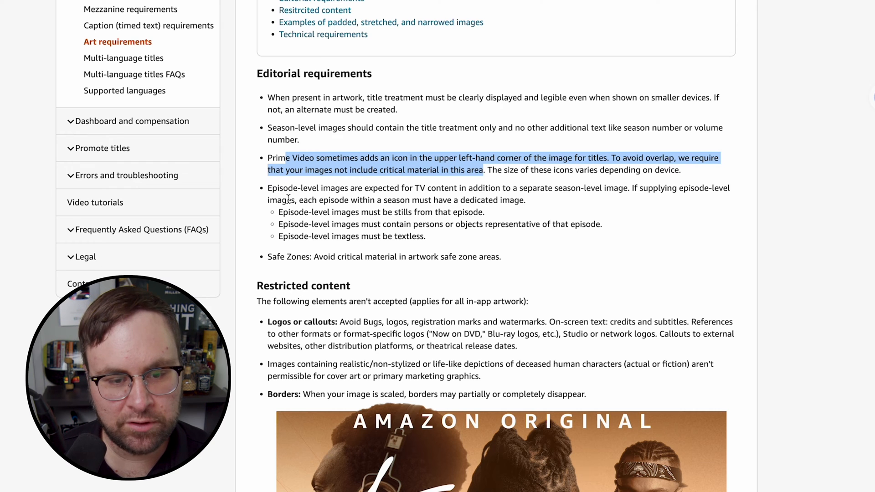
pyautogui.moveTo(273, 257); pyautogui.dragTo(401, 257)
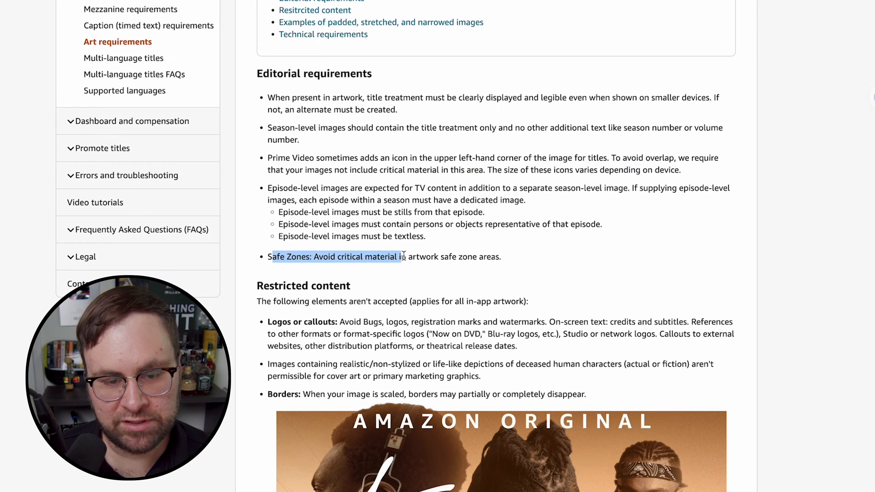
pyautogui.scroll(-3)
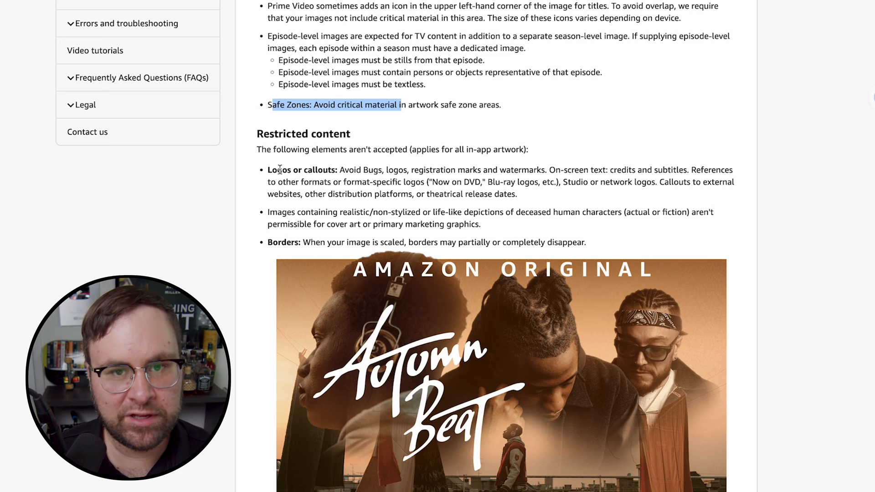
pyautogui.moveTo(380, 321)
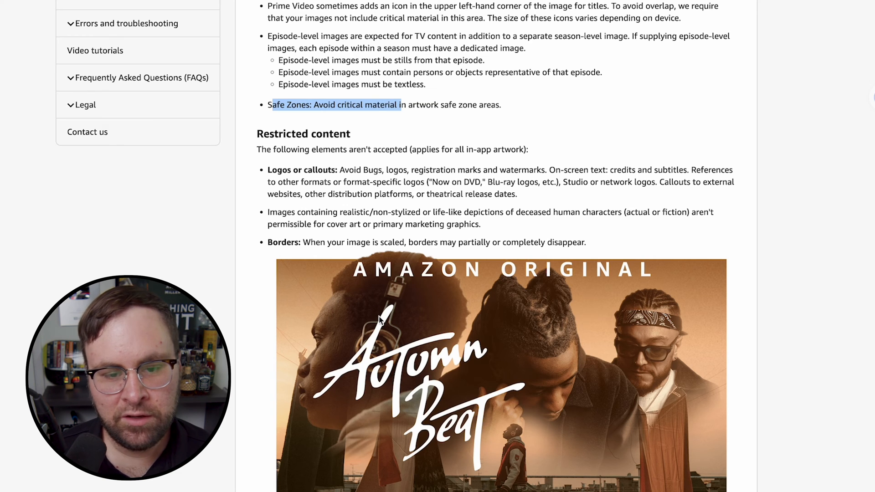
pyautogui.scroll(-3)
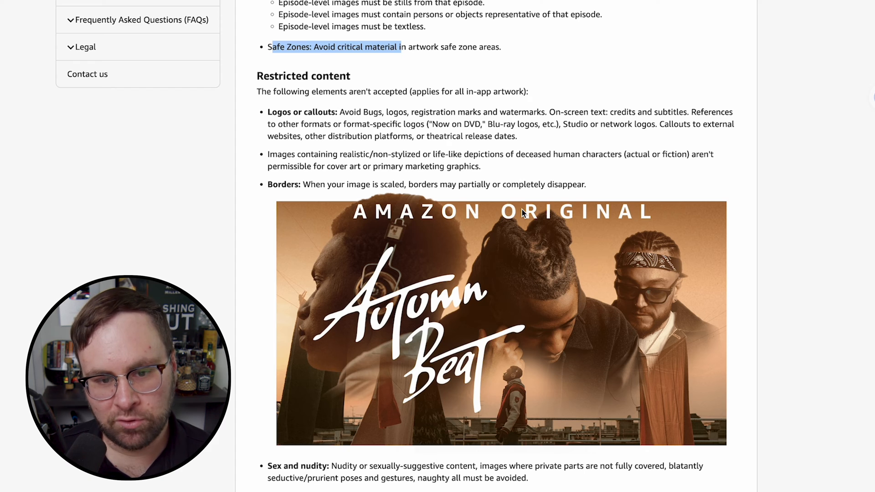
pyautogui.moveTo(689, 258)
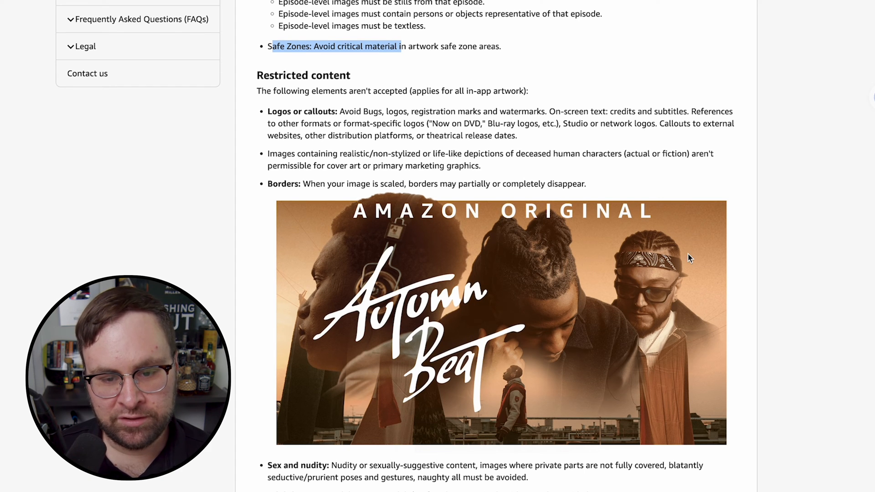
pyautogui.moveTo(293, 325)
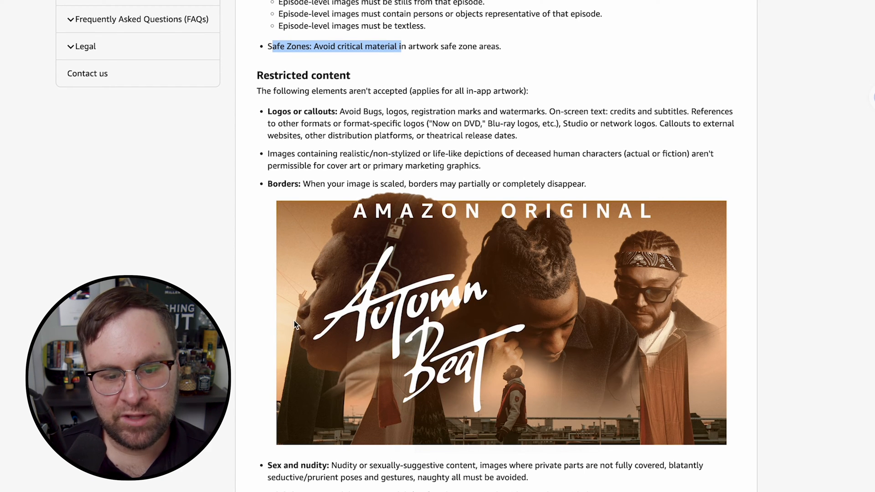
pyautogui.scroll(-3)
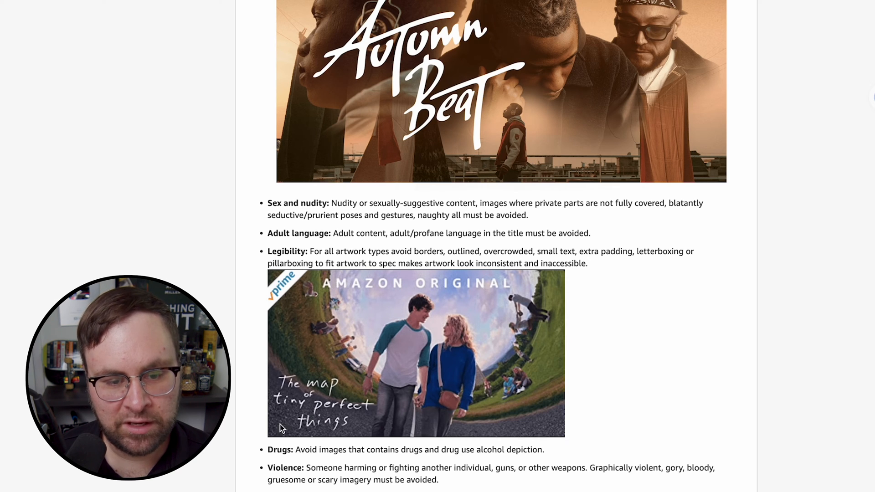
pyautogui.moveTo(411, 277)
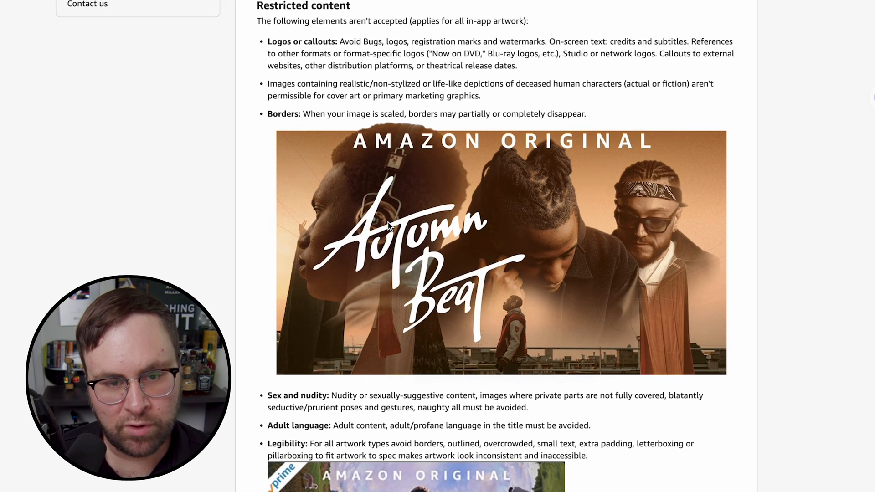
pyautogui.moveTo(320, 114); pyautogui.dragTo(399, 114)
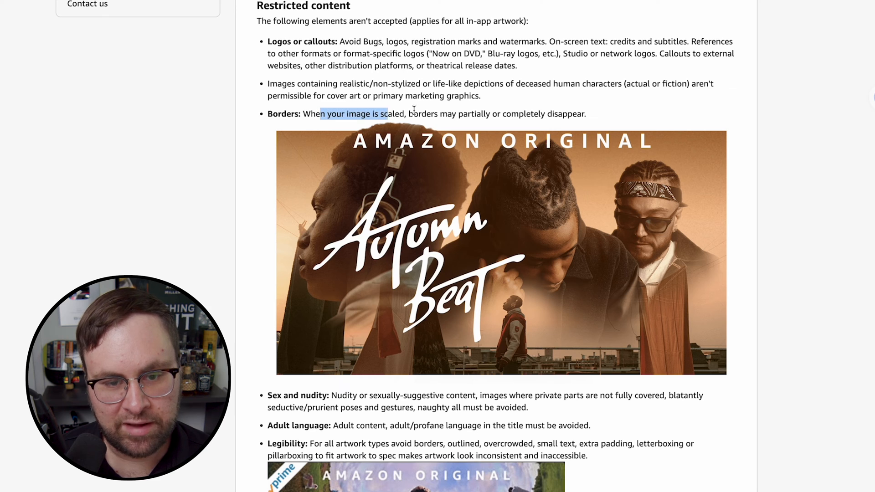
pyautogui.scroll(-3)
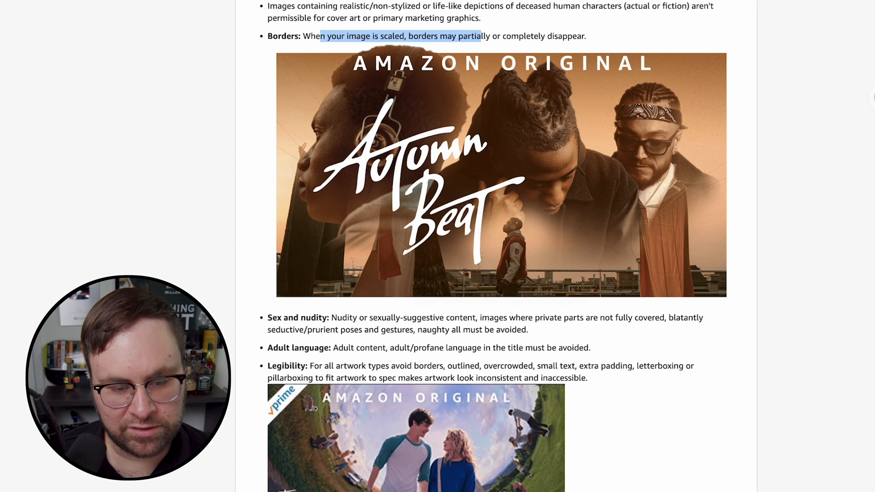
pyautogui.scroll(-3)
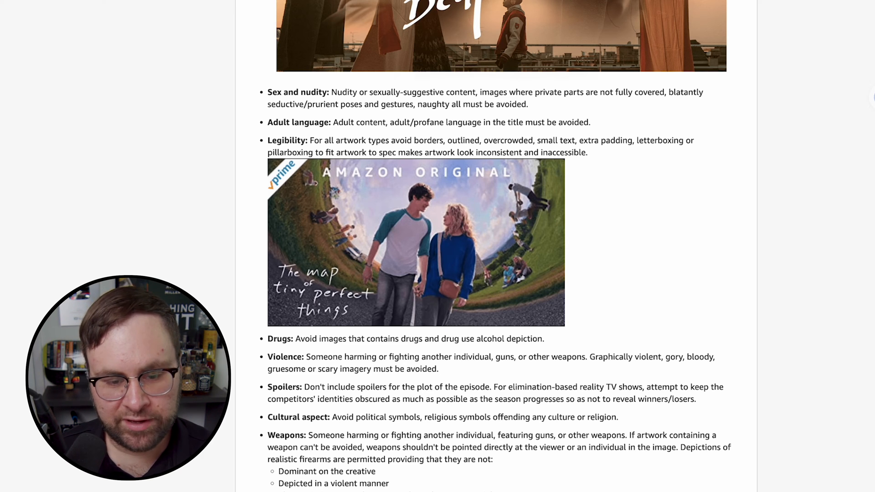
pyautogui.scroll(-3)
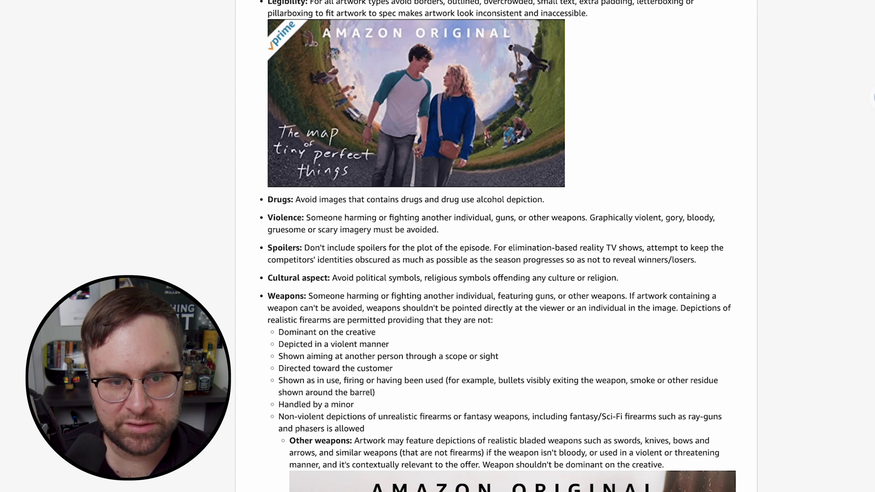
# Scroll past the padded, stretched and narrowed examples to the key art technical requirements table.
pyautogui.scroll(-3)
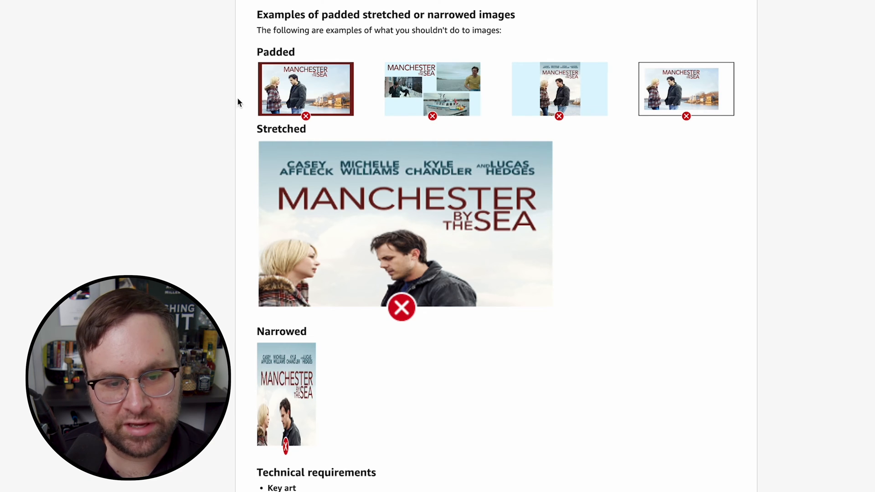
pyautogui.moveTo(407, 171)
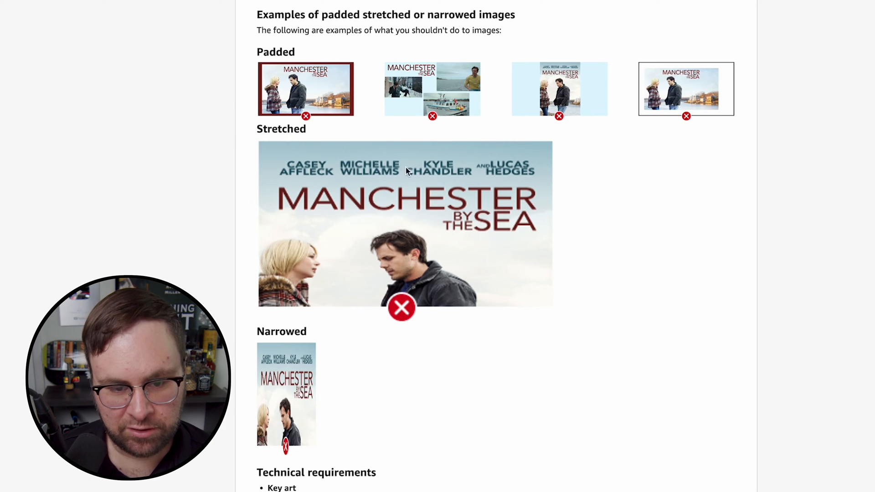
pyautogui.moveTo(337, 213)
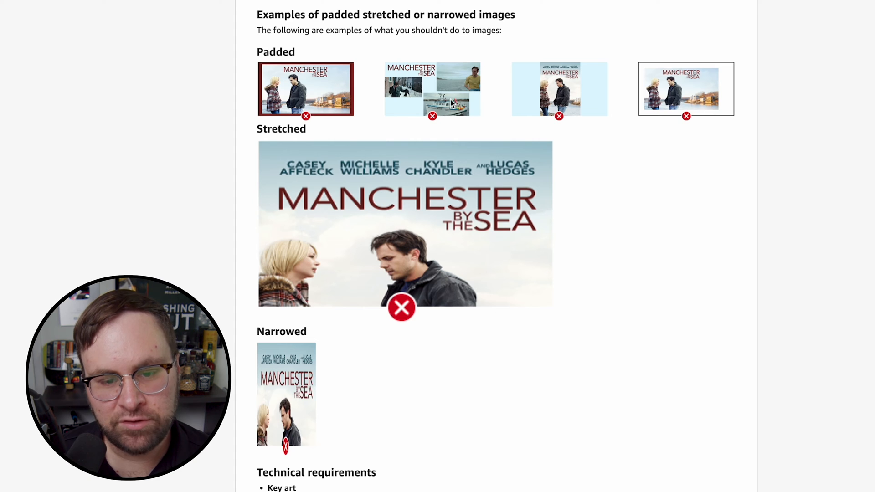
pyautogui.moveTo(417, 83)
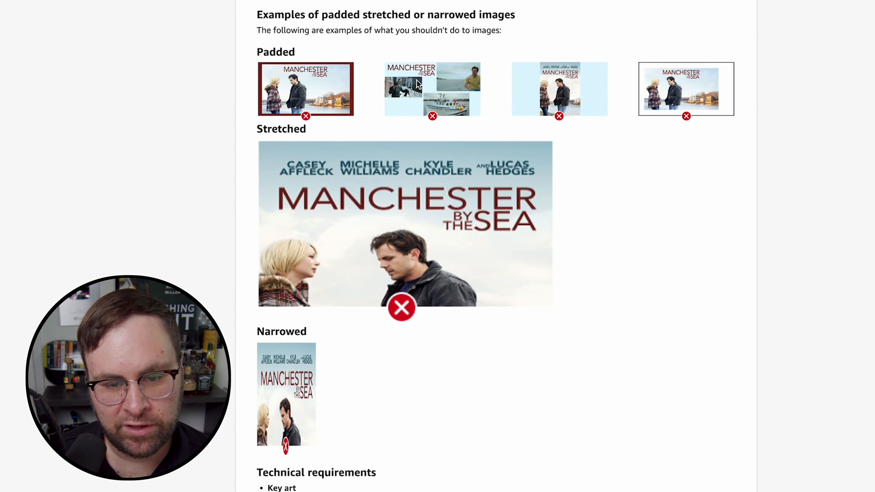
pyautogui.moveTo(496, 78)
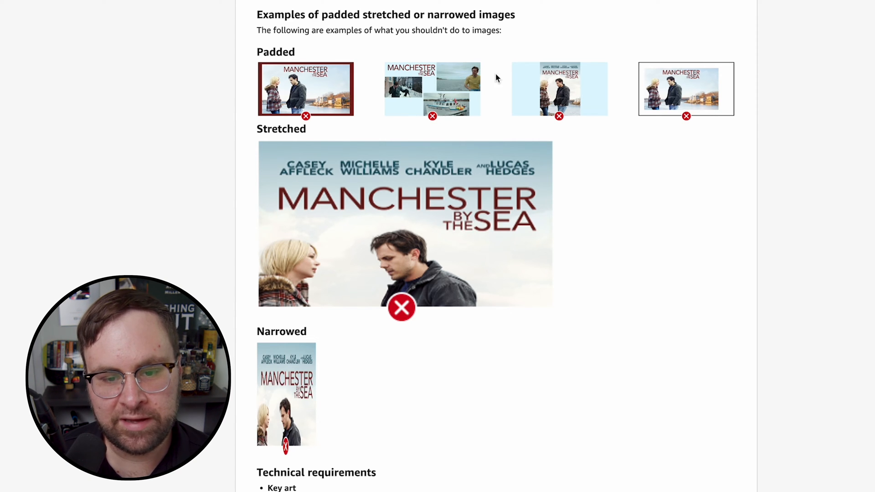
pyautogui.moveTo(560, 84)
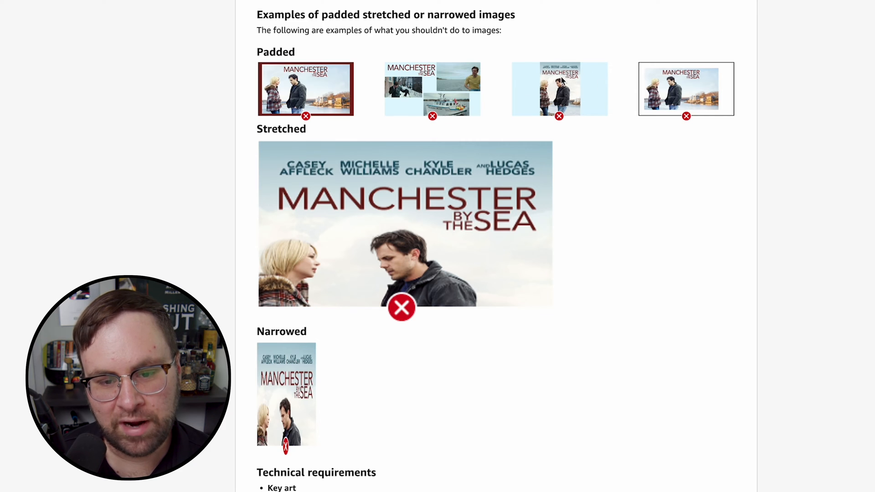
pyautogui.moveTo(503, 85)
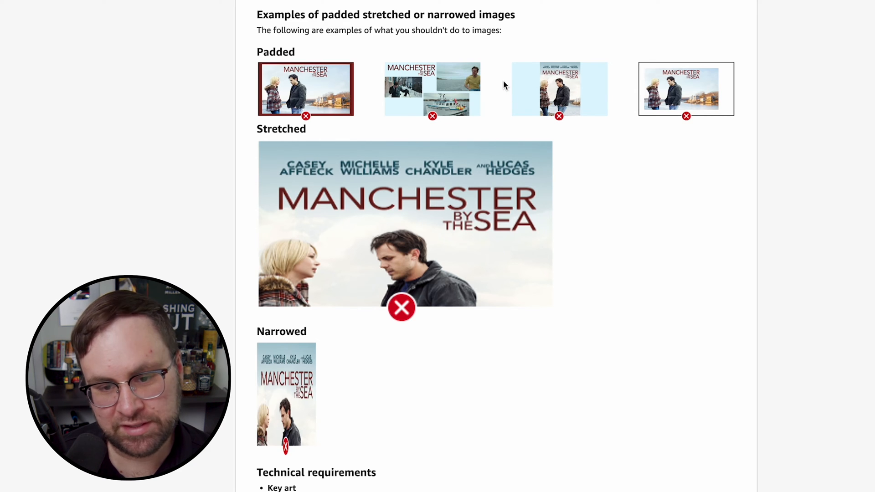
pyautogui.moveTo(700, 100)
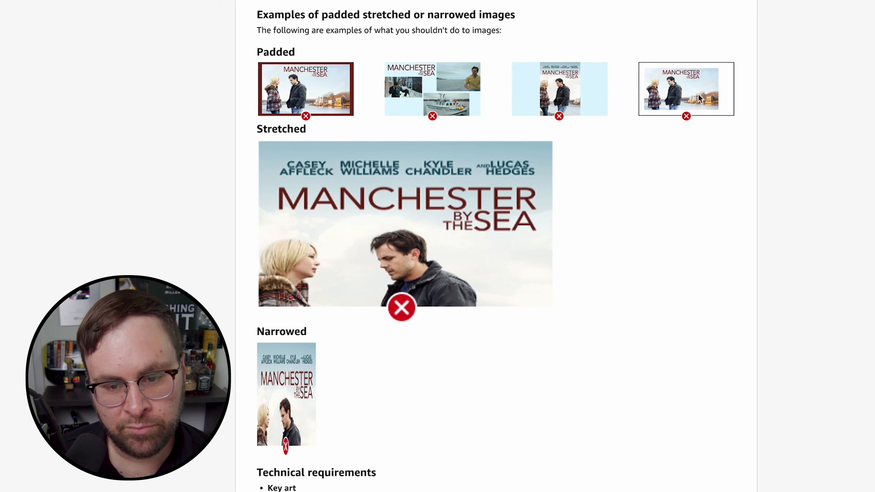
pyautogui.moveTo(556, 41)
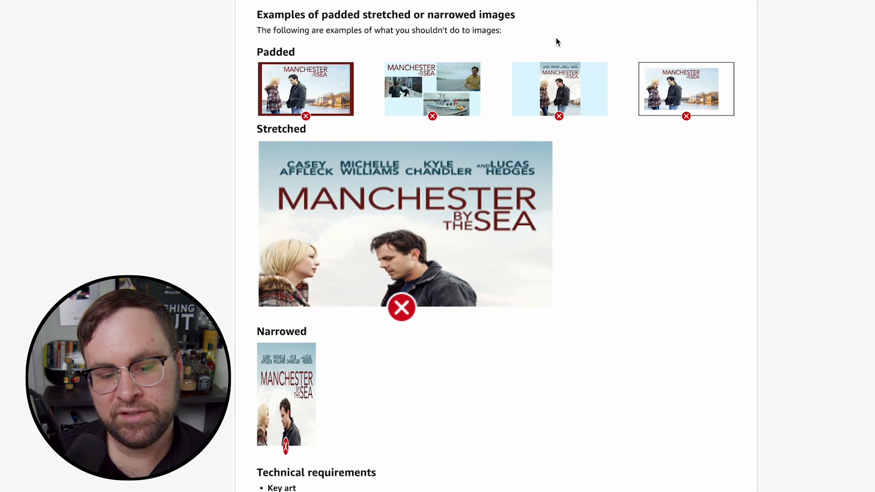
pyautogui.moveTo(536, 39)
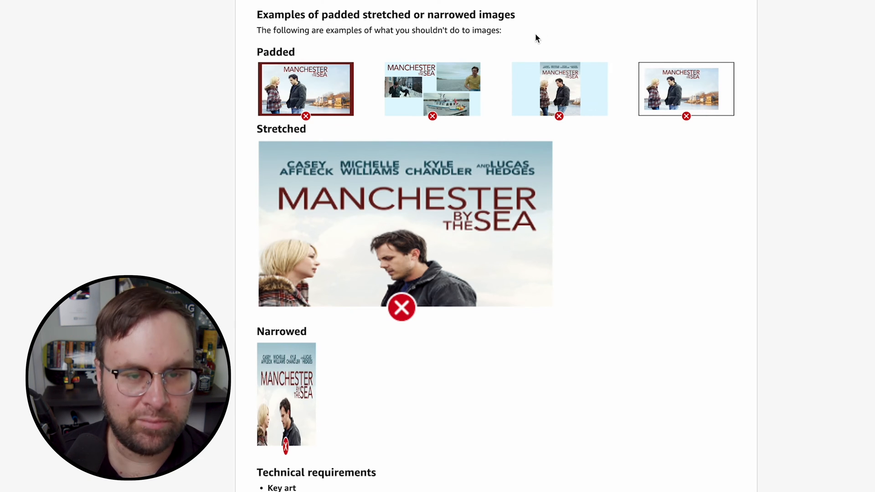
pyautogui.scroll(-3)
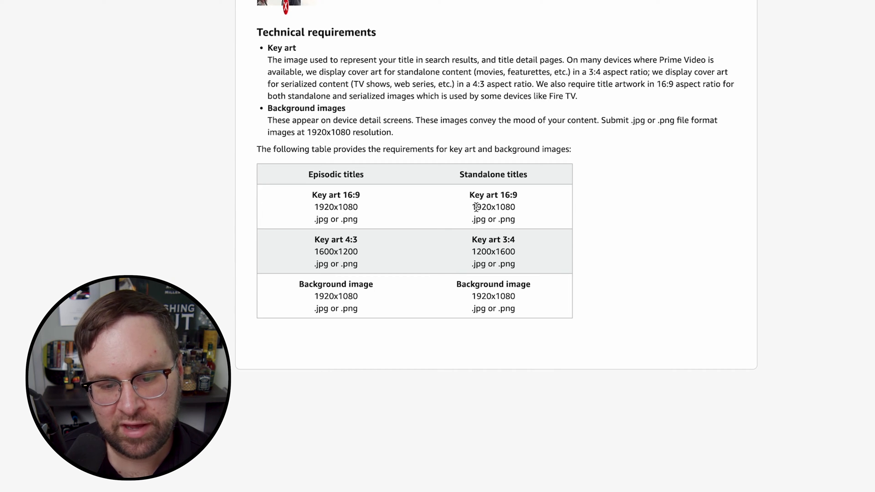
# Highlight the standalone Key art 3:4 and Background image rows, then move down to the content guidelines.
pyautogui.doubleClick(493, 207)
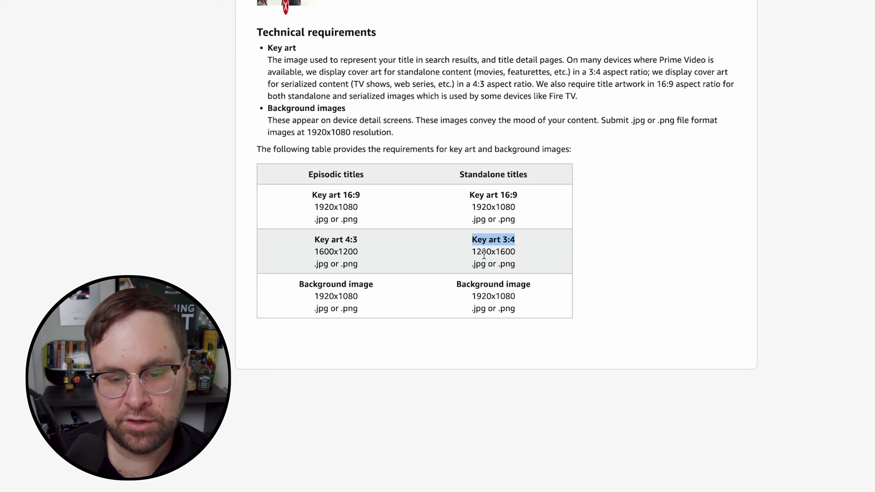
pyautogui.doubleClick(493, 284)
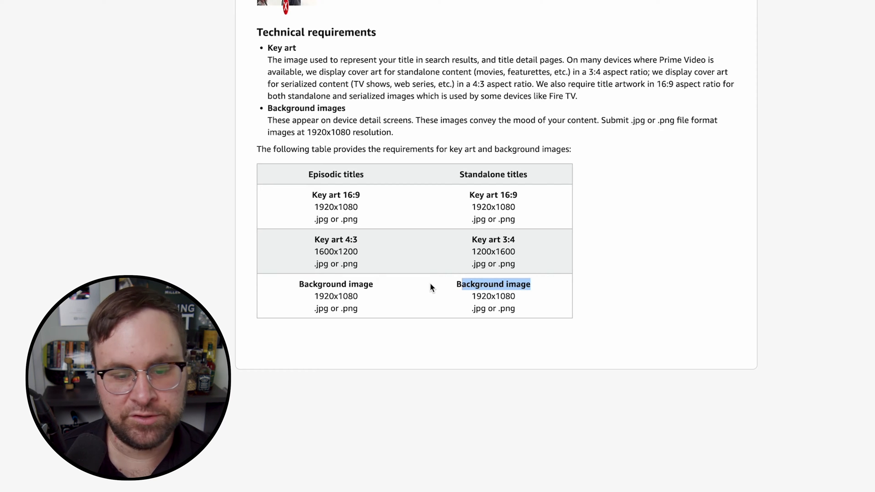
pyautogui.scroll(-3)
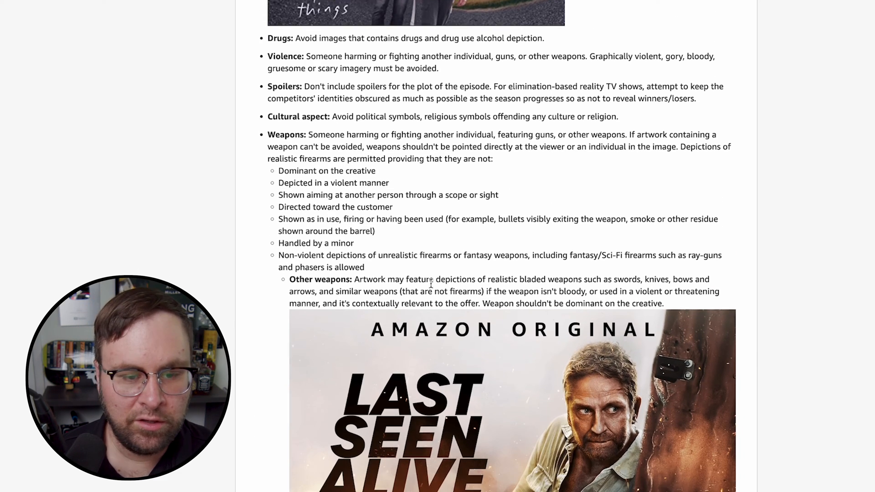
pyautogui.scroll(-3)
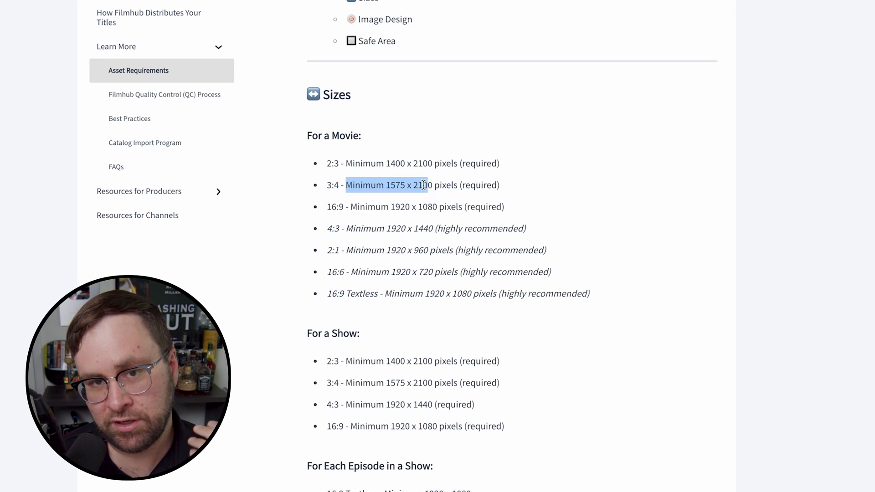
# Review the required artwork sizes and highlight the 'use the same imagery and fonts' guideline.
pyautogui.scroll(-3)
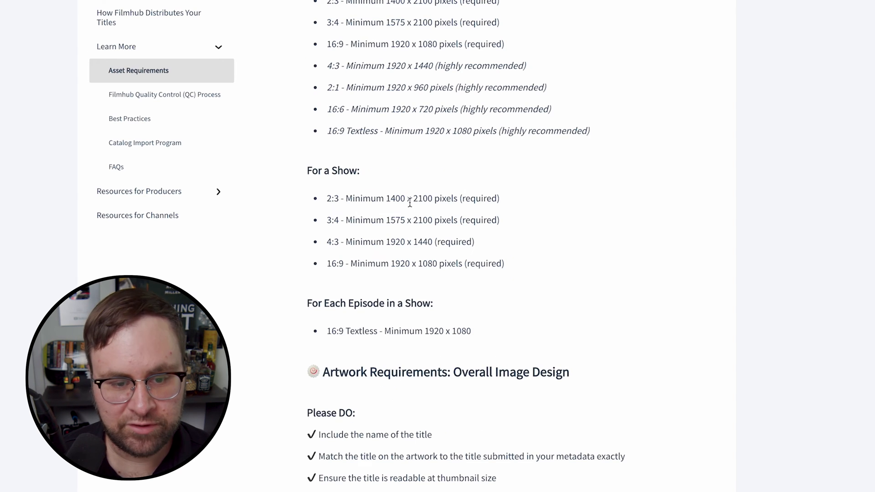
pyautogui.scroll(-3)
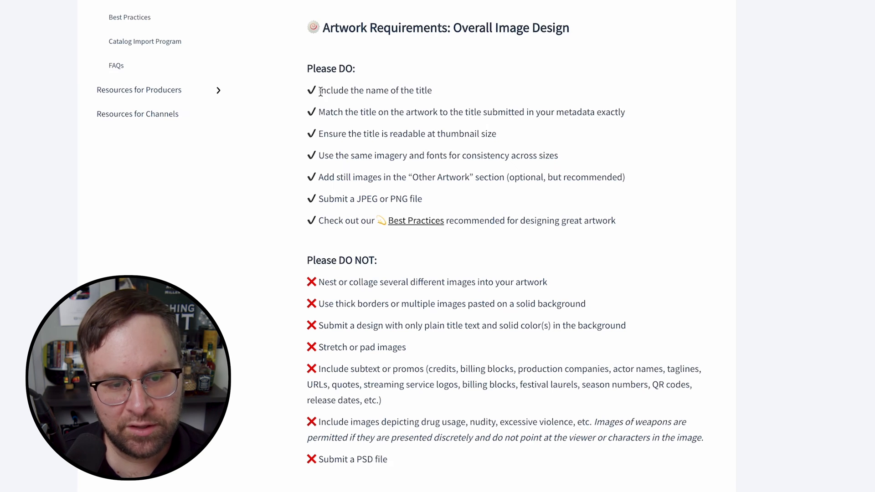
pyautogui.moveTo(319, 112); pyautogui.dragTo(391, 112)
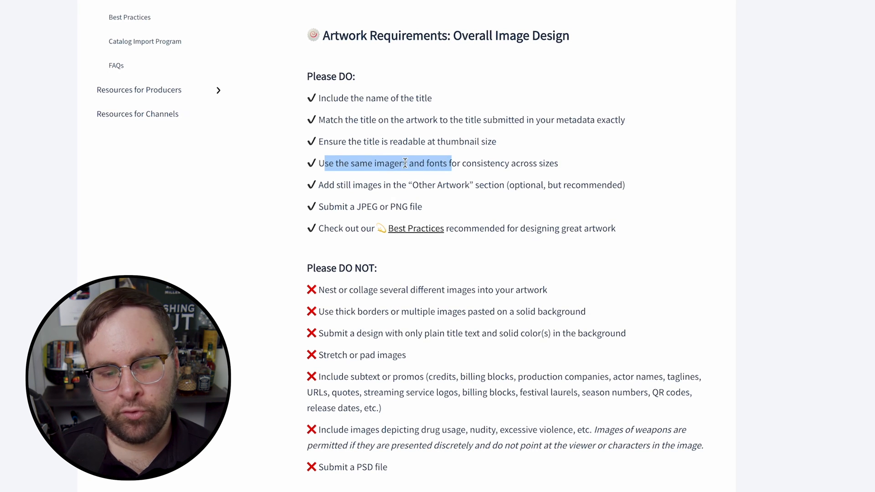
pyautogui.scroll(-3)
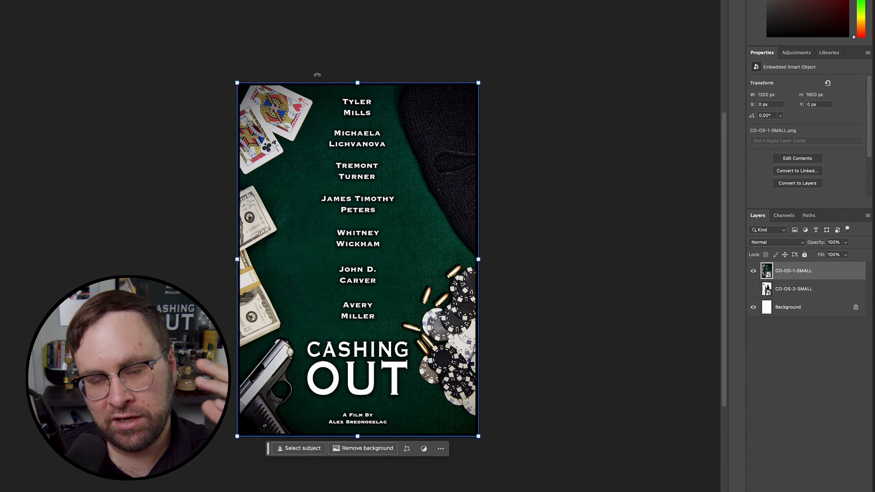
pyautogui.moveTo(392, 279)
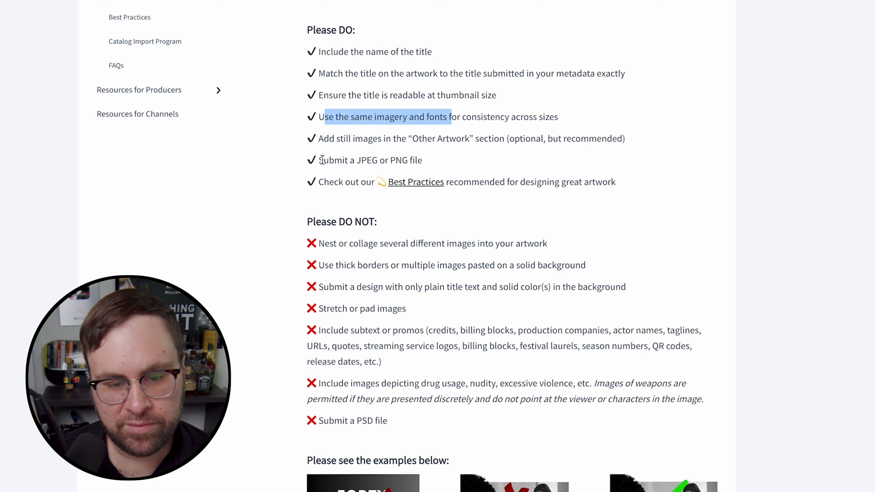
# Highlight the rule against collaging several images and bring the Forty Winks do/don't examples into view.
pyautogui.scroll(-3)
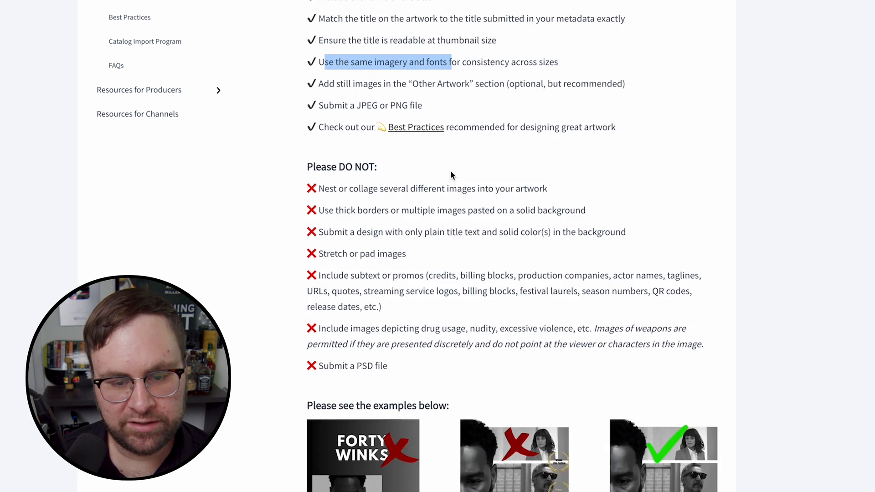
pyautogui.scroll(-3)
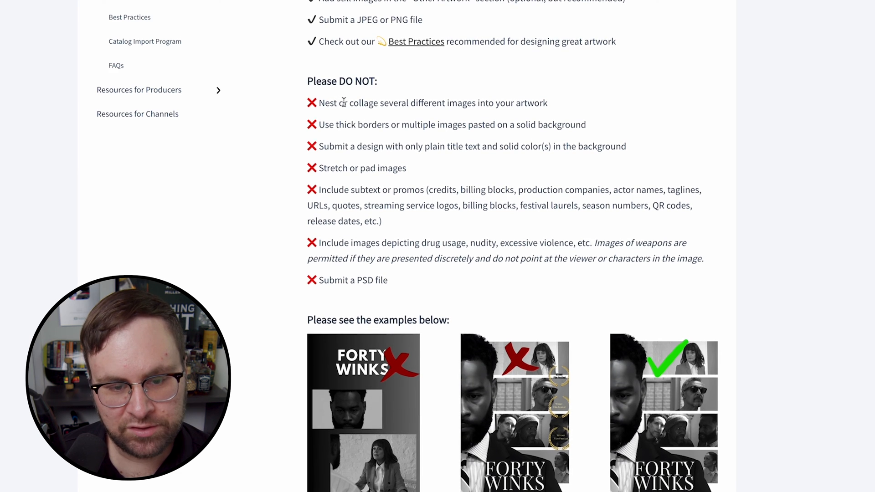
pyautogui.moveTo(349, 105); pyautogui.dragTo(455, 105)
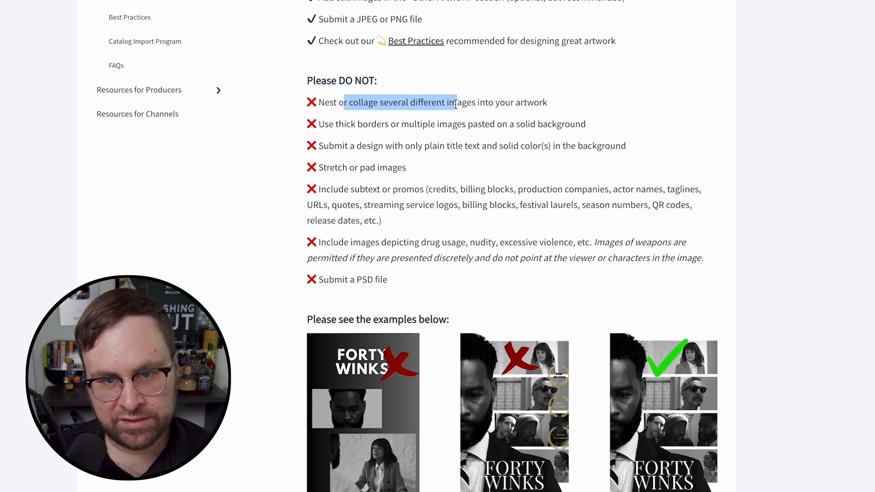
pyautogui.scroll(-3)
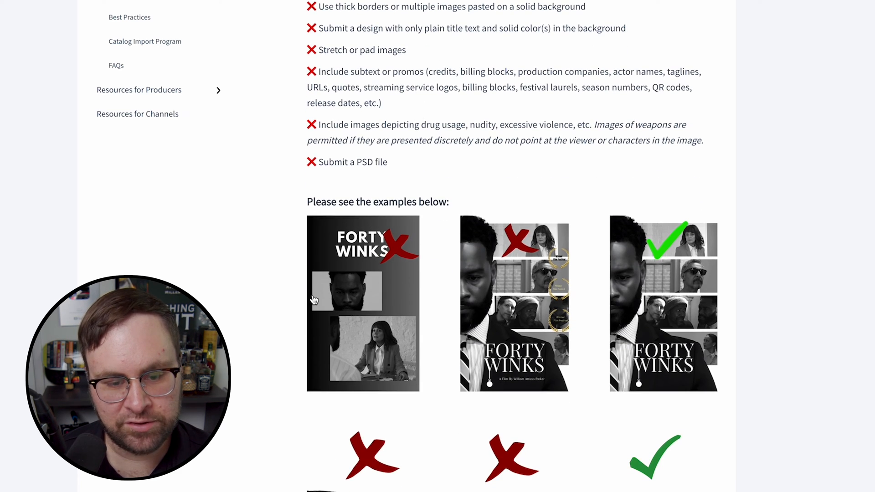
pyautogui.moveTo(401, 304)
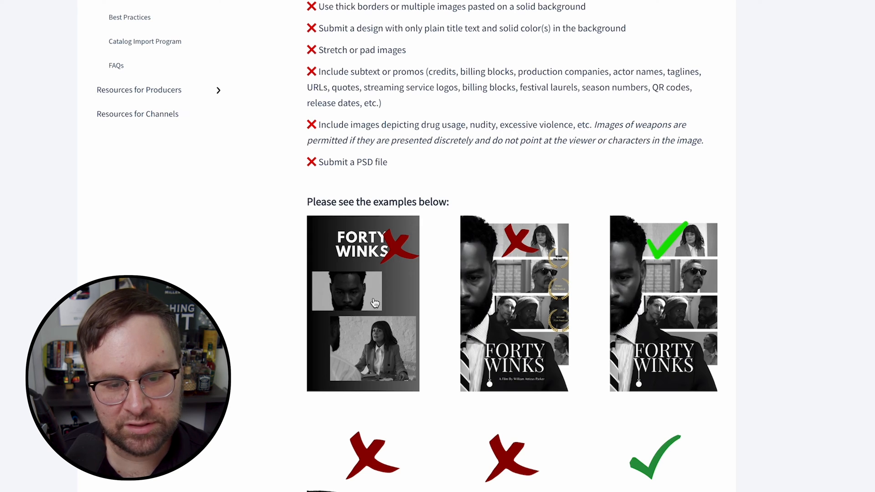
pyautogui.moveTo(501, 398)
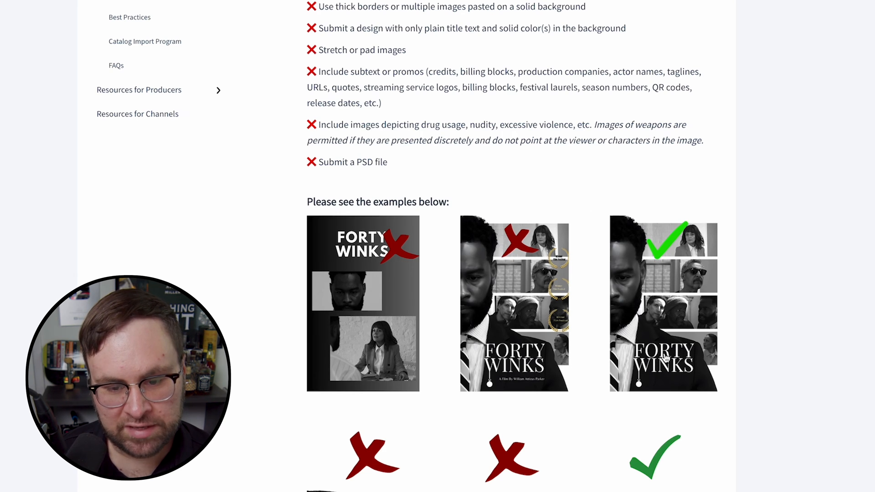
pyautogui.moveTo(625, 442)
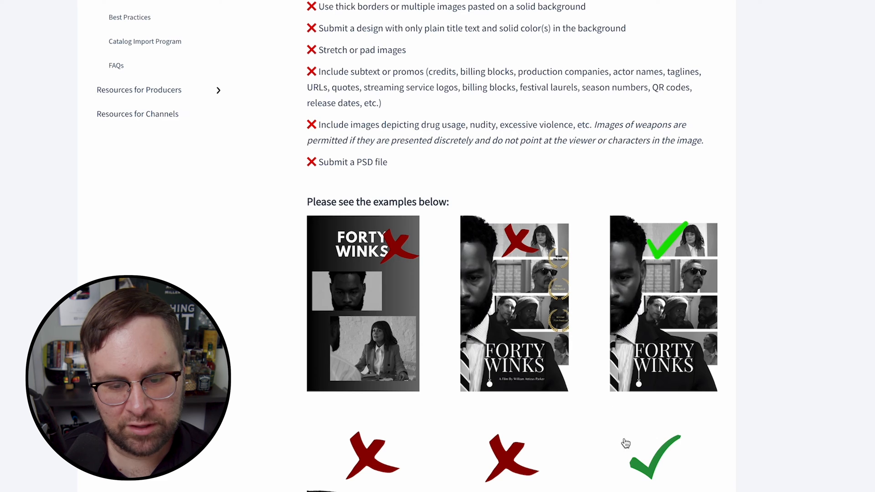
pyautogui.scroll(-3)
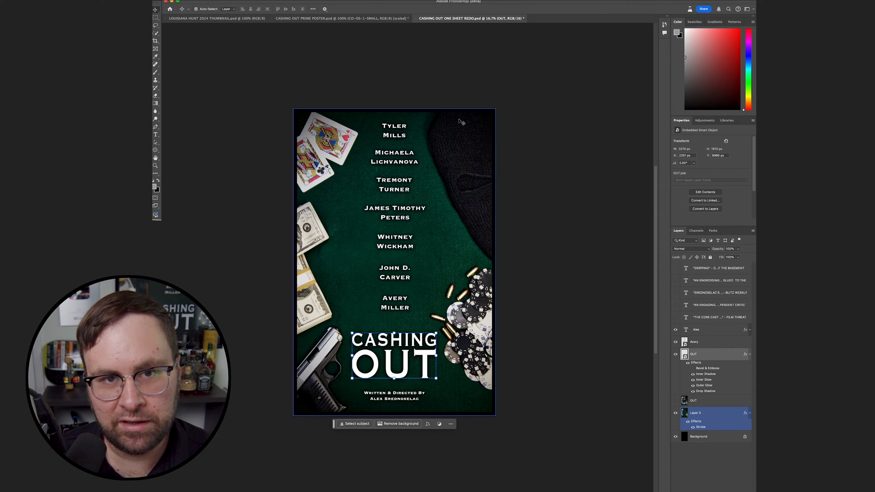
# Bring up the New Document settings from the CASHING OUT one-sheet file.
pyautogui.click(692, 342)
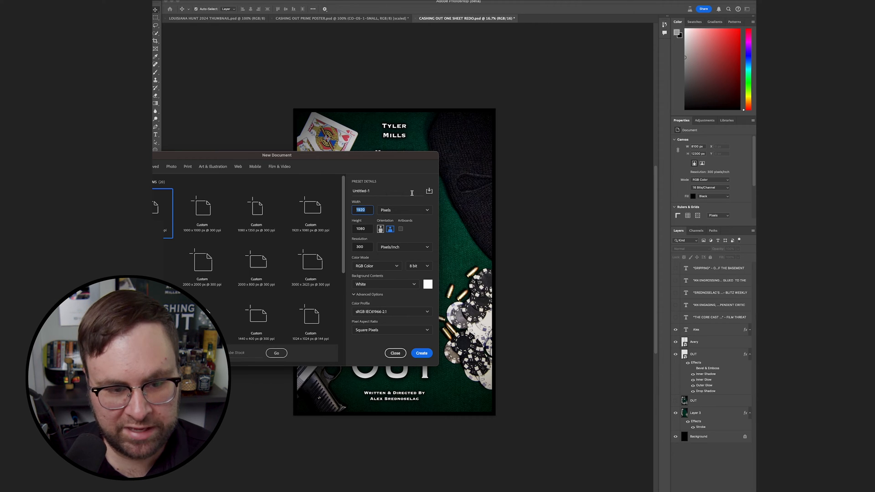
# Create a new 1400 × 2100 pixel portrait document.
pyautogui.write('1400')
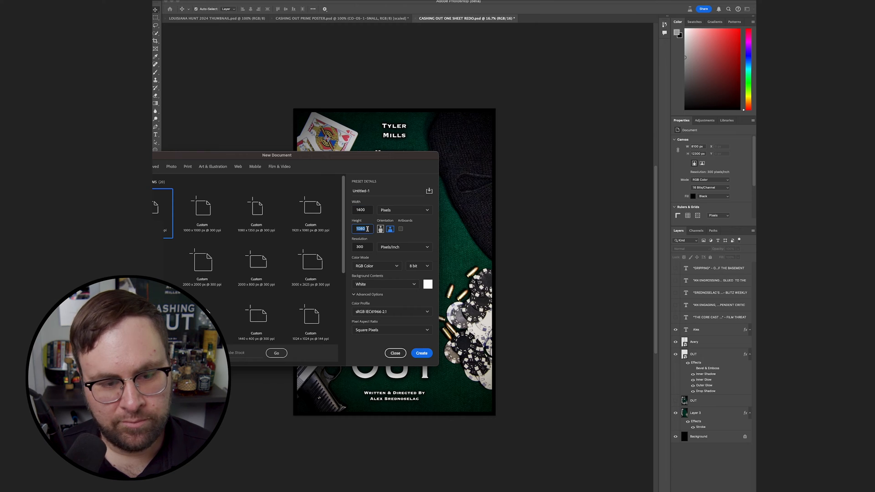
pyautogui.write('2100')
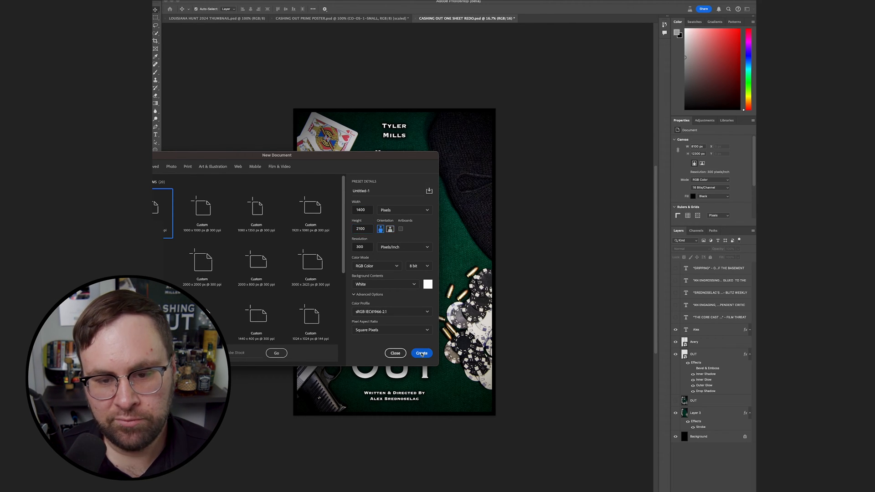
pyautogui.click(421, 353)
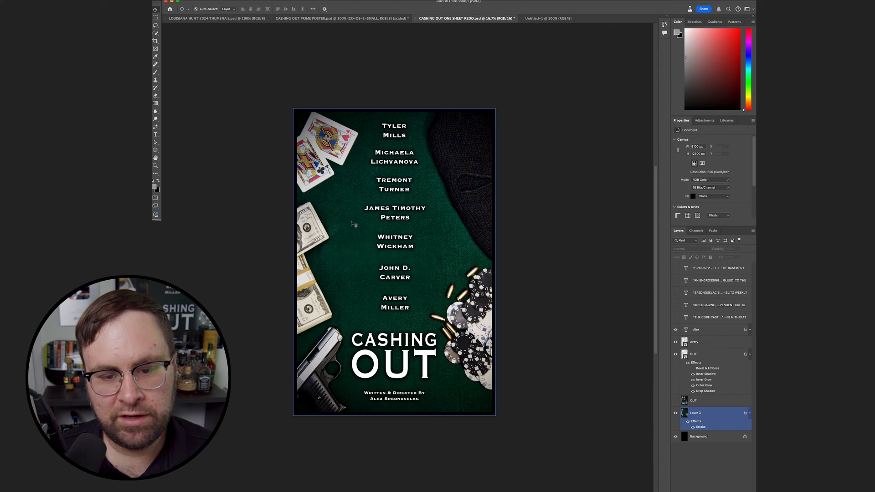
# Copy the green table artwork into the new document and stretch it to fill the canvas with no border.
pyautogui.click(696, 412)
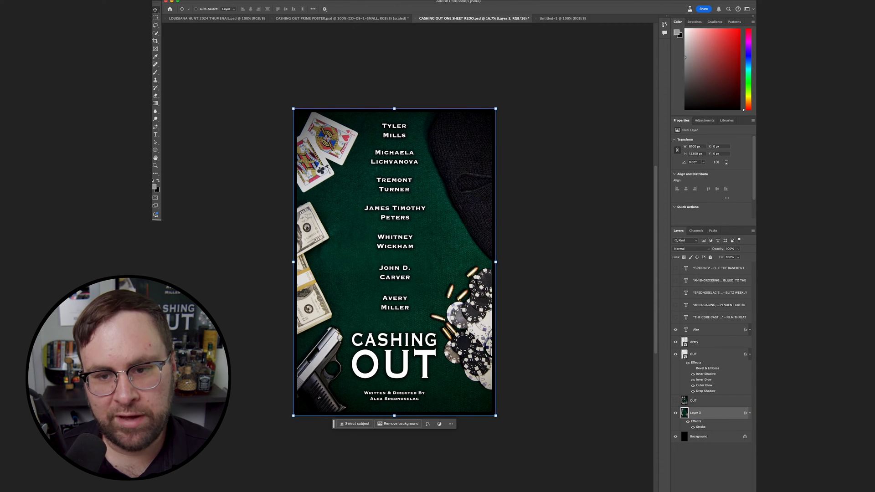
pyautogui.click(567, 18)
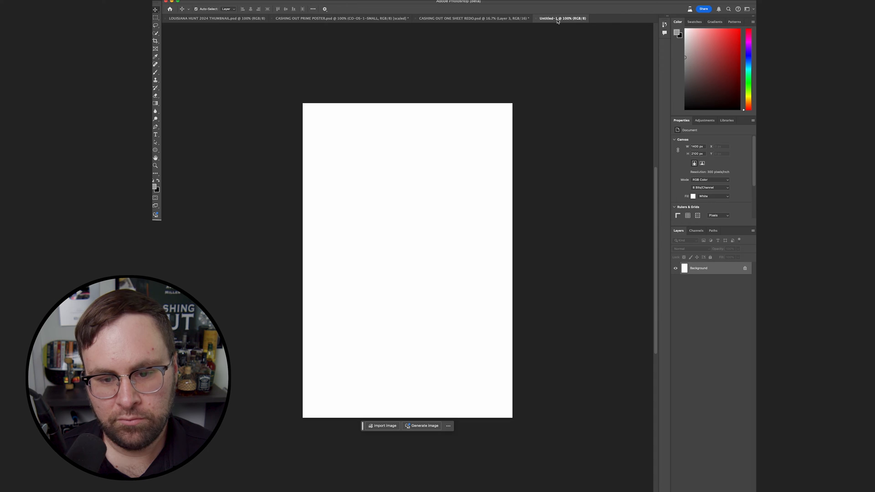
pyautogui.click(380, 425)
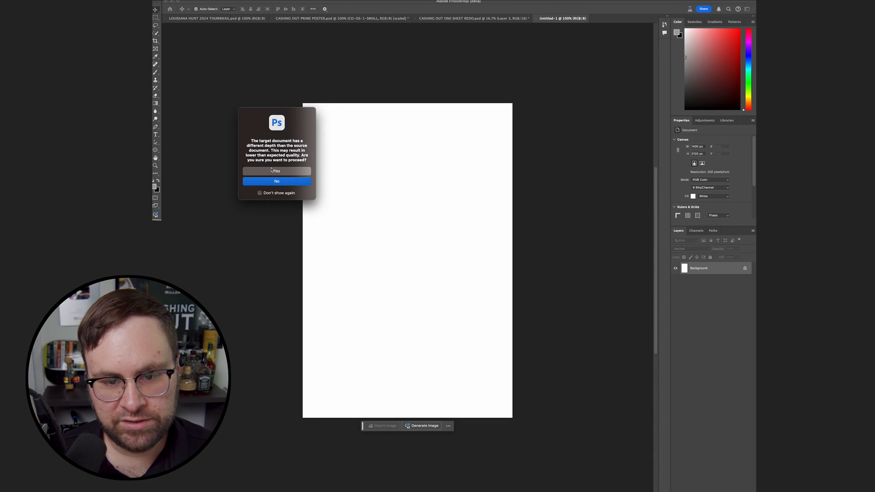
pyautogui.click(276, 172)
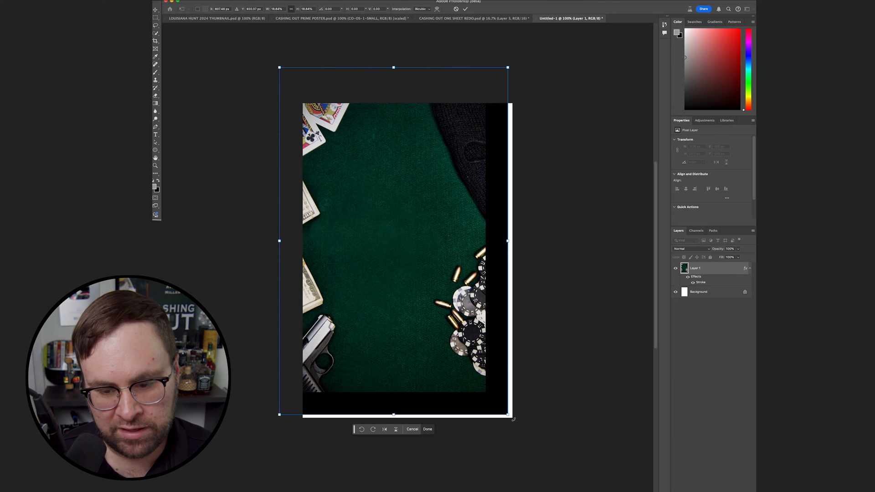
pyautogui.moveTo(507, 413); pyautogui.dragTo(516, 429)
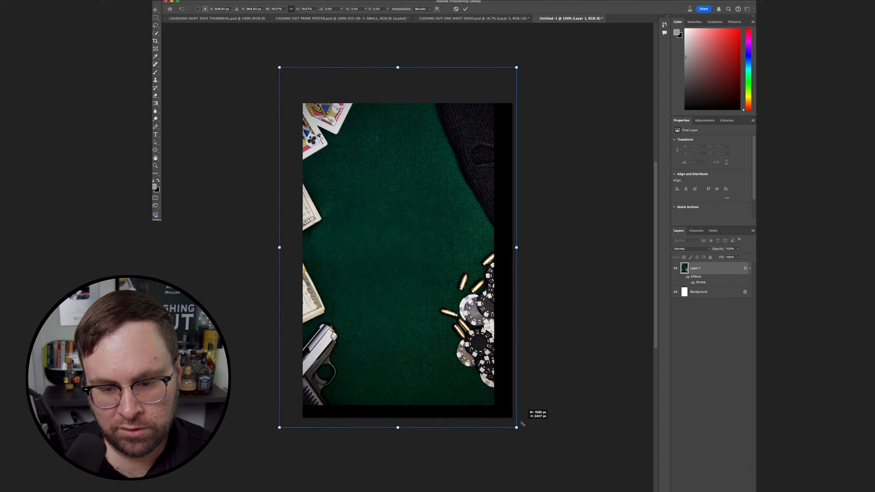
pyautogui.moveTo(515, 427); pyautogui.dragTo(534, 454)
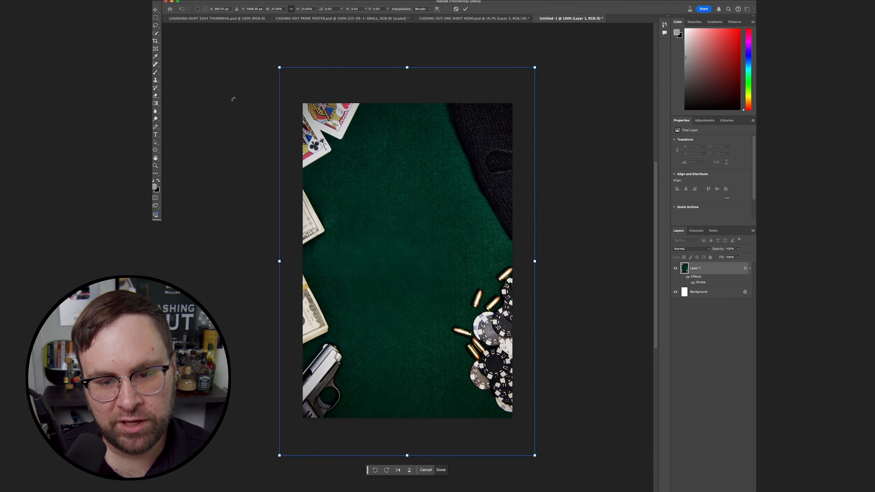
# Commit the enlarged artwork and place the CASHING OUT title layer over it.
pyautogui.click(477, 18)
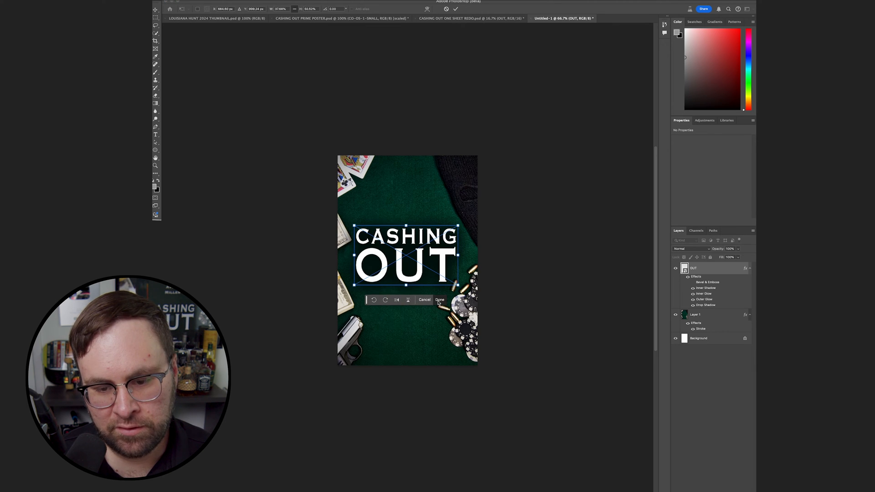
pyautogui.click(441, 300)
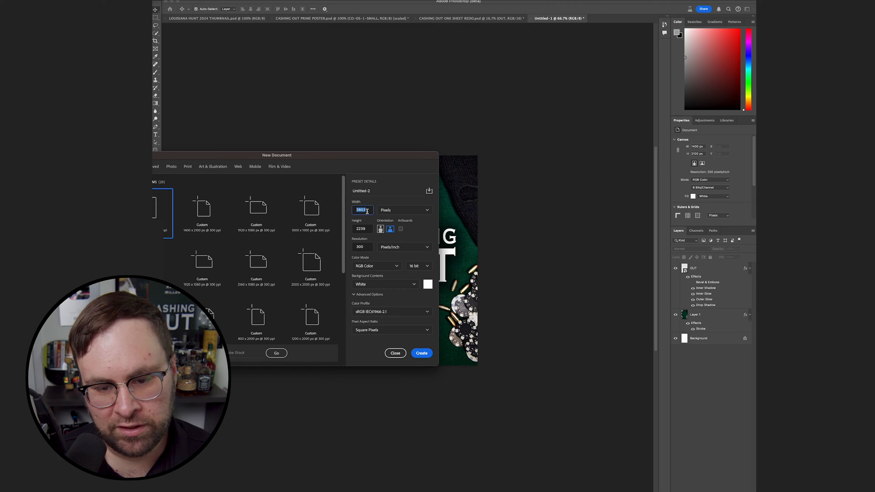
# Create a 1920 × 1080 document with the borderless artwork and CASHING OUT title, then return to the portrait poster.
pyautogui.write('108')
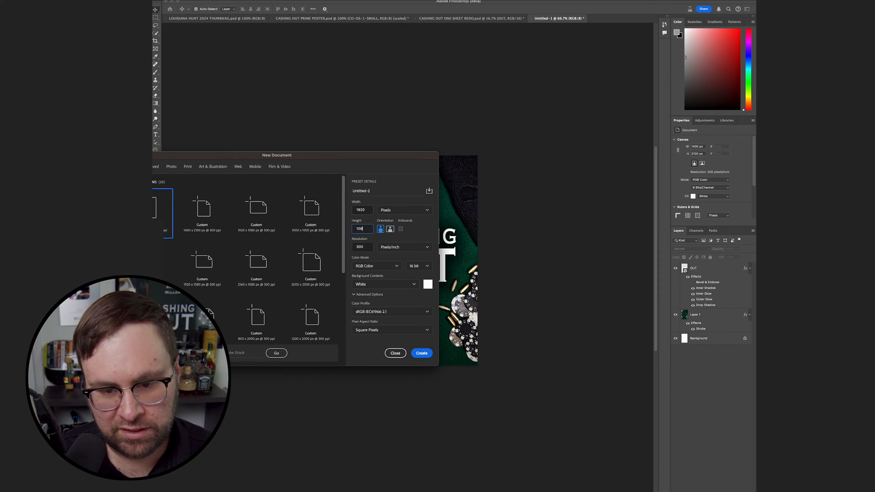
pyautogui.click(421, 352)
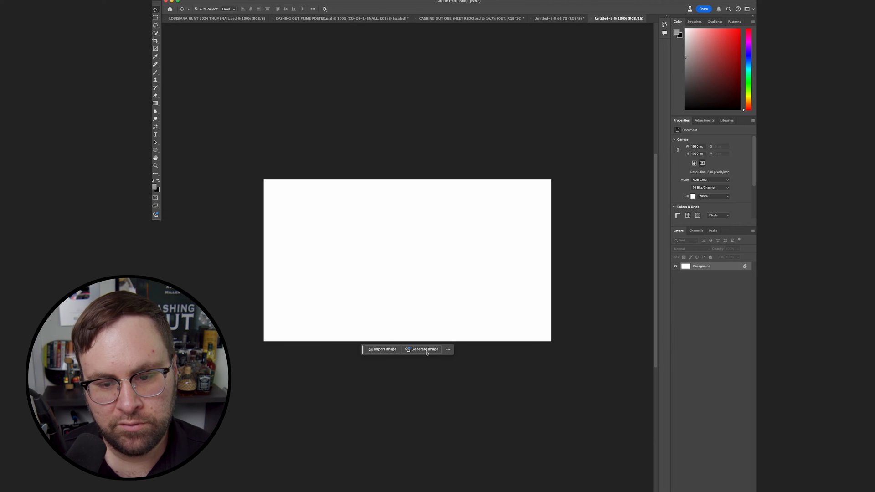
pyautogui.click(562, 19)
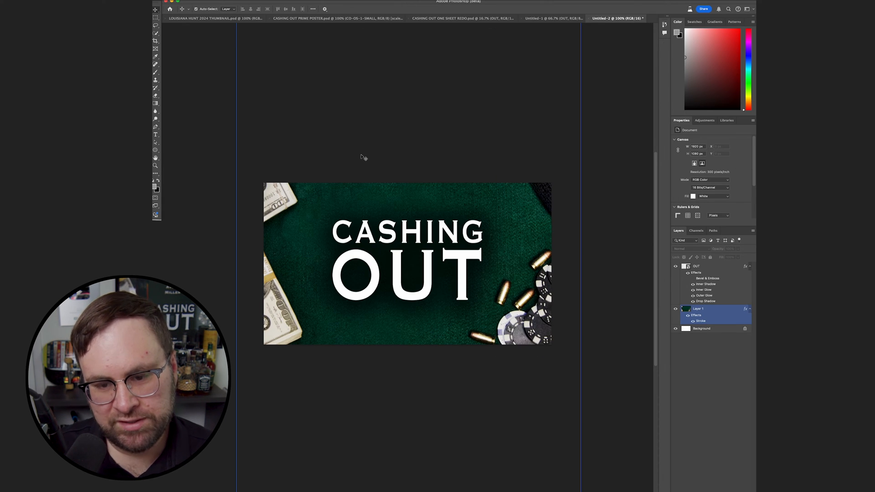
pyautogui.click(553, 18)
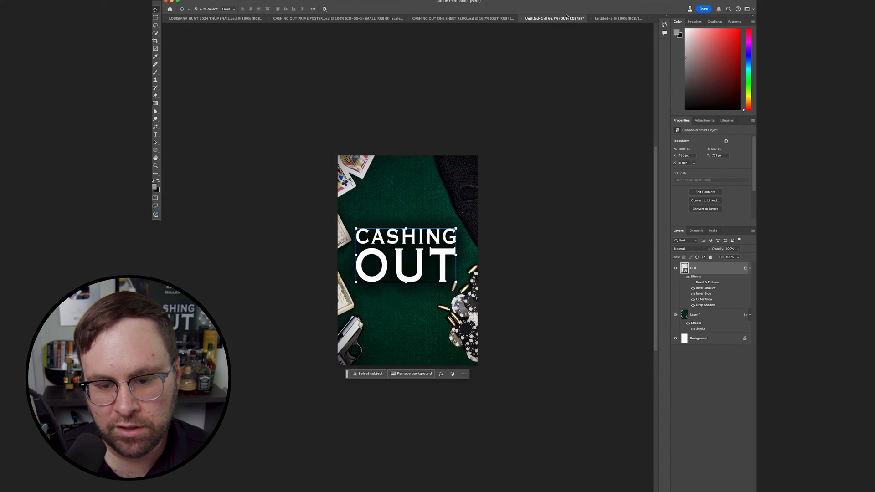
pyautogui.click(617, 18)
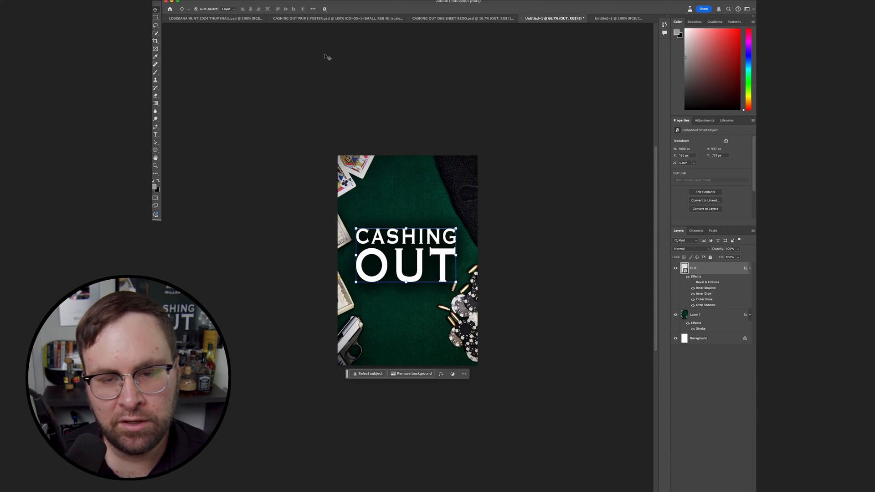
pyautogui.moveTo(199, 75)
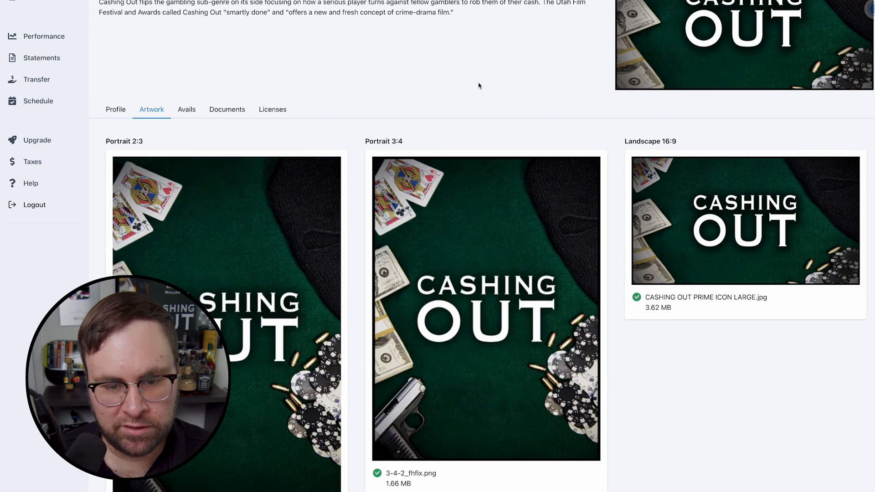
# Scroll through the Cashing Out Artwork tab reviewing the uploaded 2:3, 3:4, 16:9, 16:6 and 4:3 images.
pyautogui.scroll(-3)
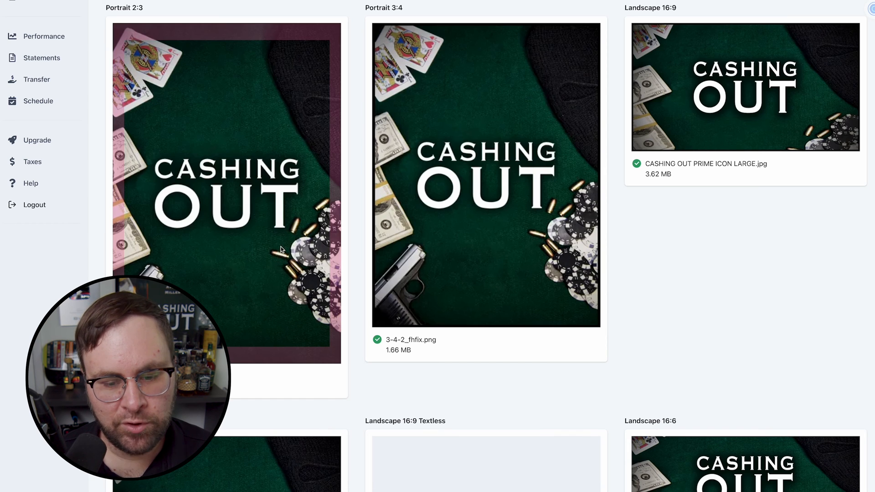
pyautogui.scroll(-3)
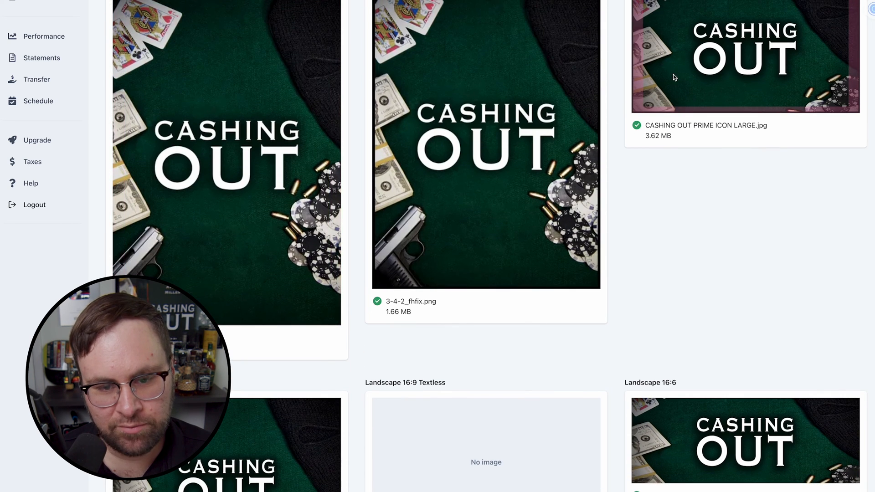
pyautogui.scroll(-3)
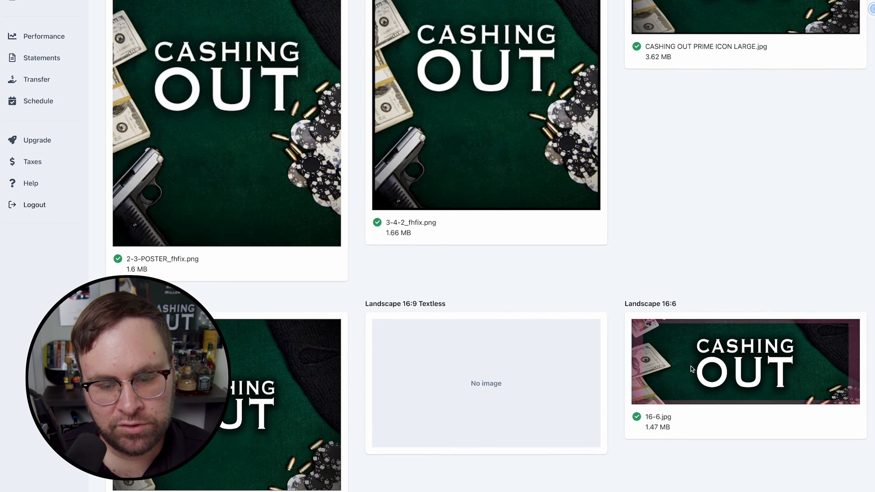
pyautogui.scroll(-3)
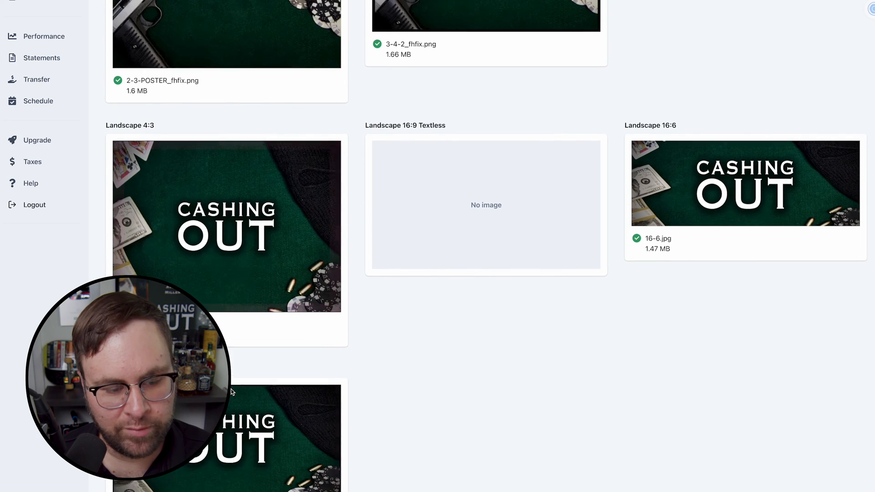
pyautogui.scroll(-3)
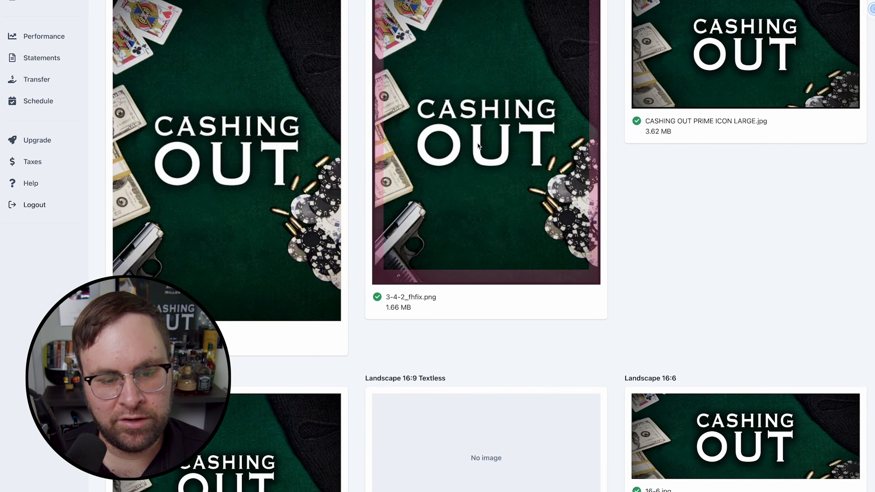
pyautogui.scroll(3)
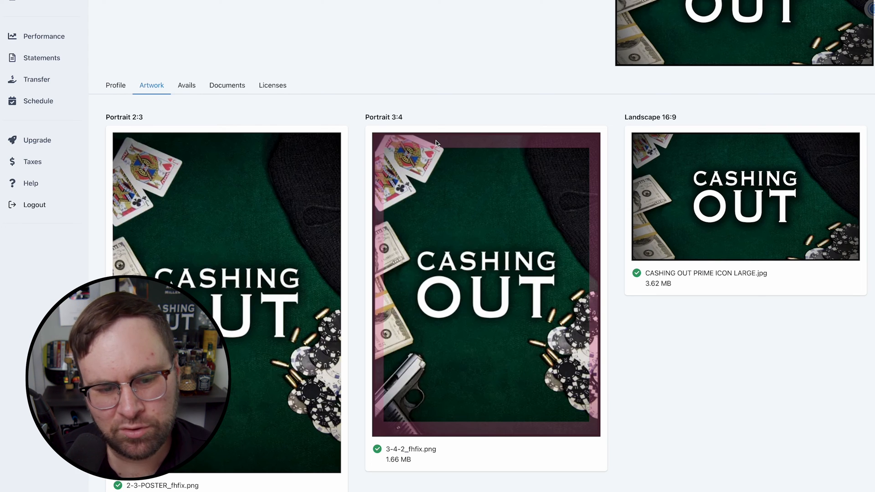
pyautogui.scroll(-3)
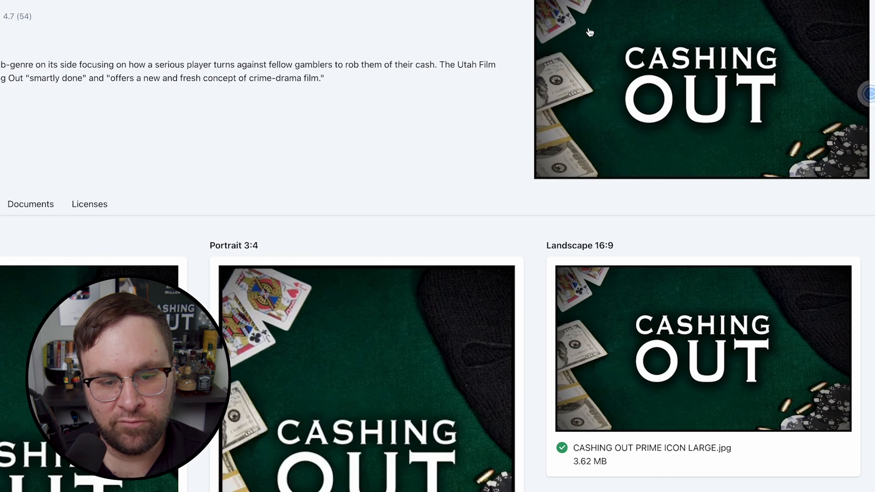
pyautogui.scroll(-3)
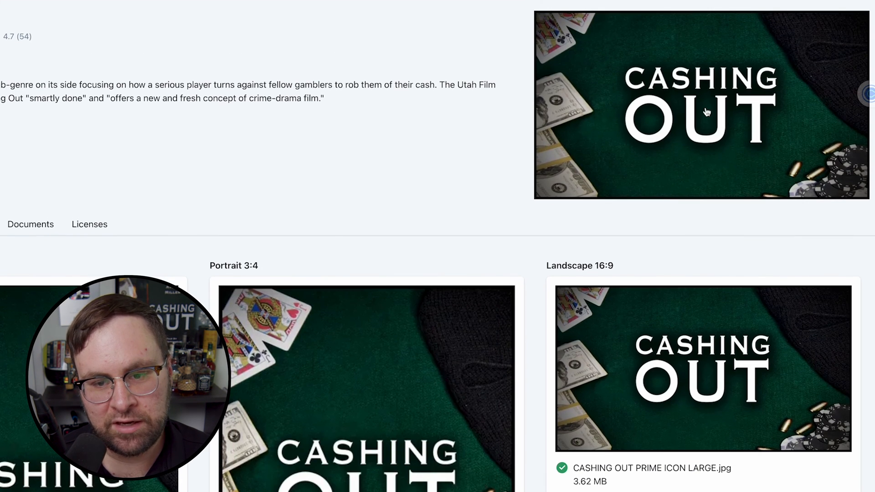
pyautogui.scroll(-3)
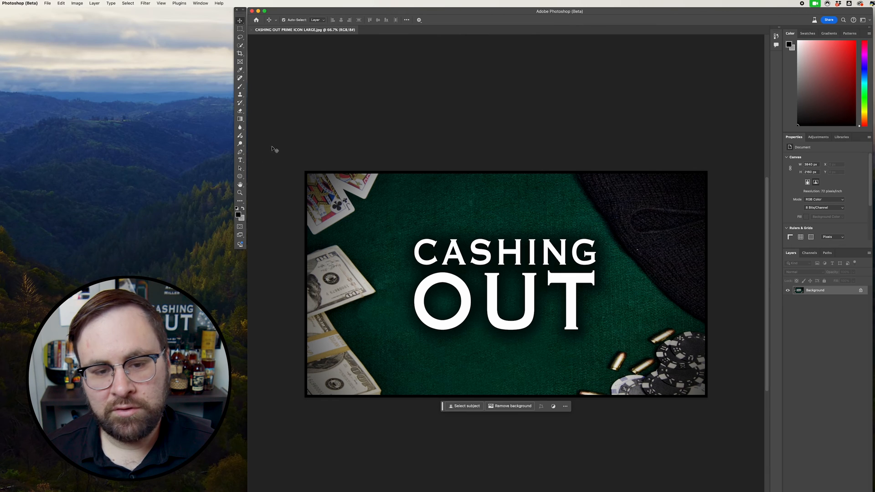
pyautogui.moveTo(280, 124)
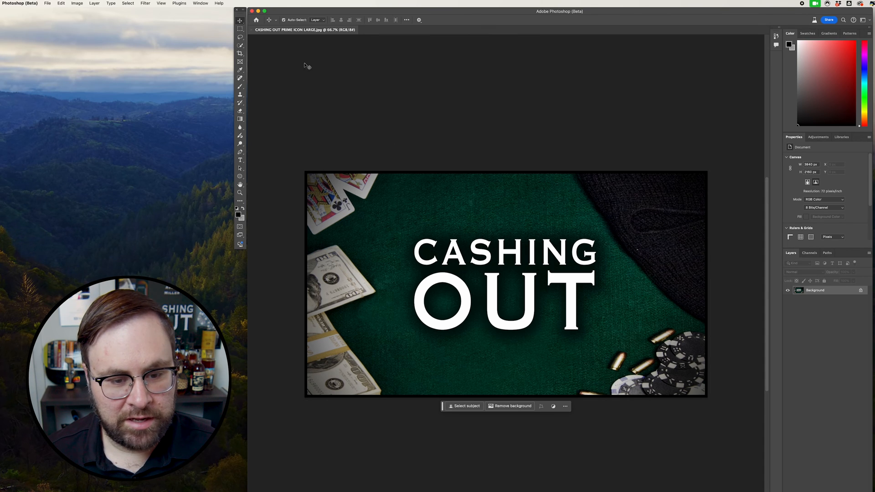
pyautogui.moveTo(415, 170)
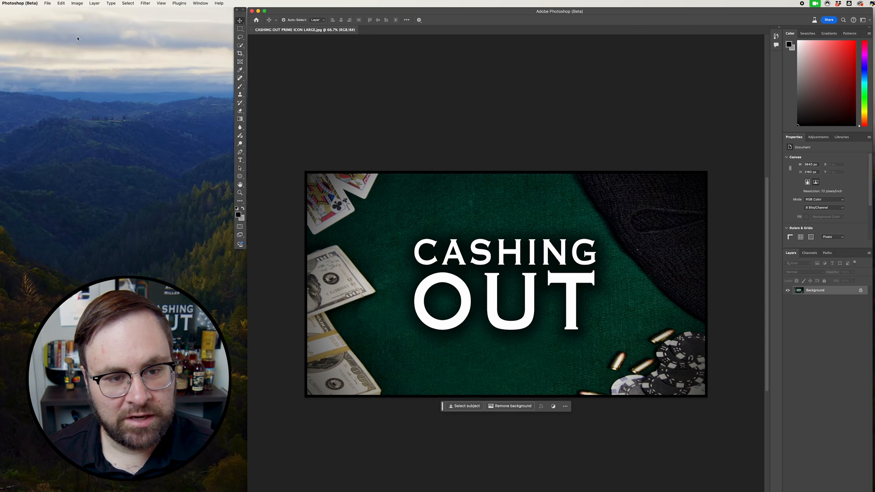
# Bring up the File menu for the unedited CASHING OUT PRIME ICON LARGE artwork.
pyautogui.click(49, 3)
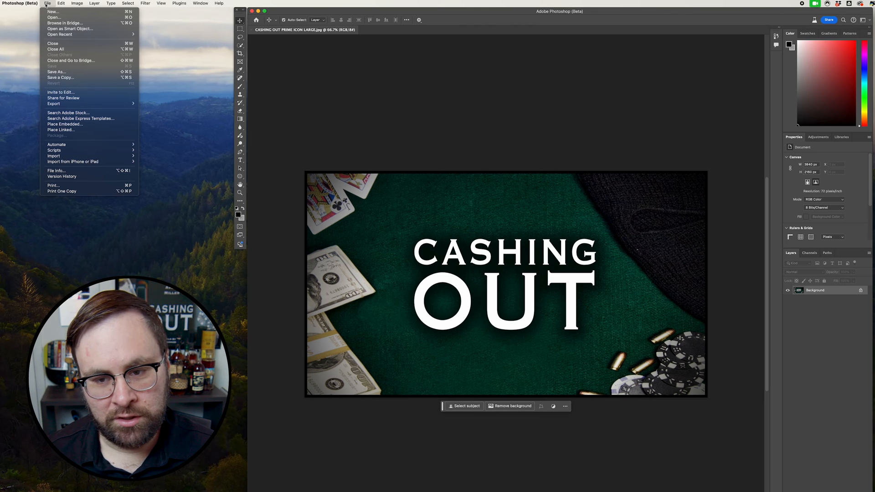
pyautogui.moveTo(61, 38)
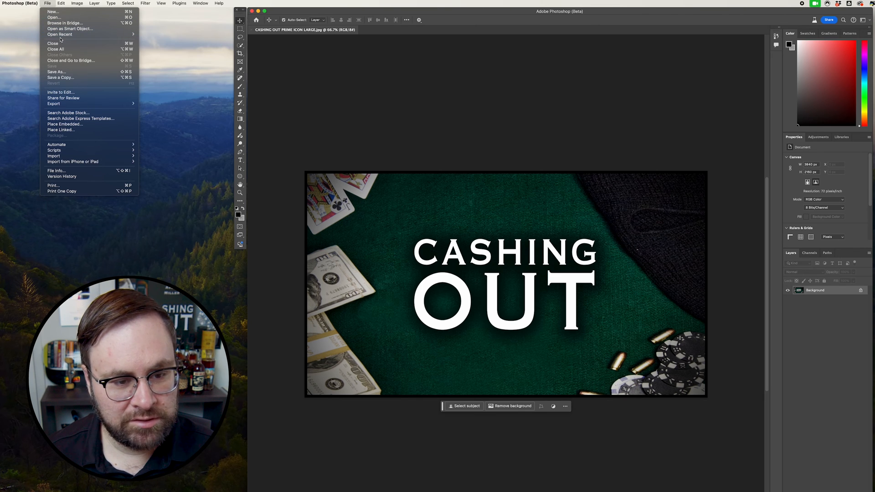
pyautogui.moveTo(53, 103)
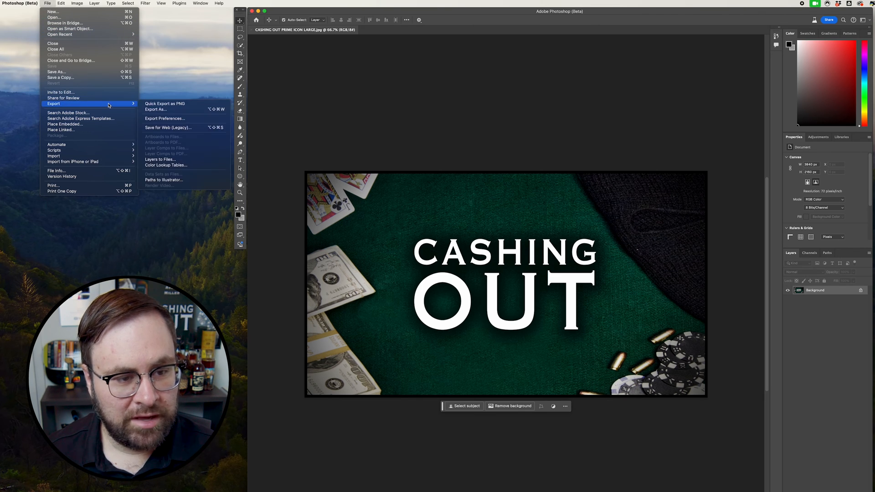
pyautogui.moveTo(170, 109)
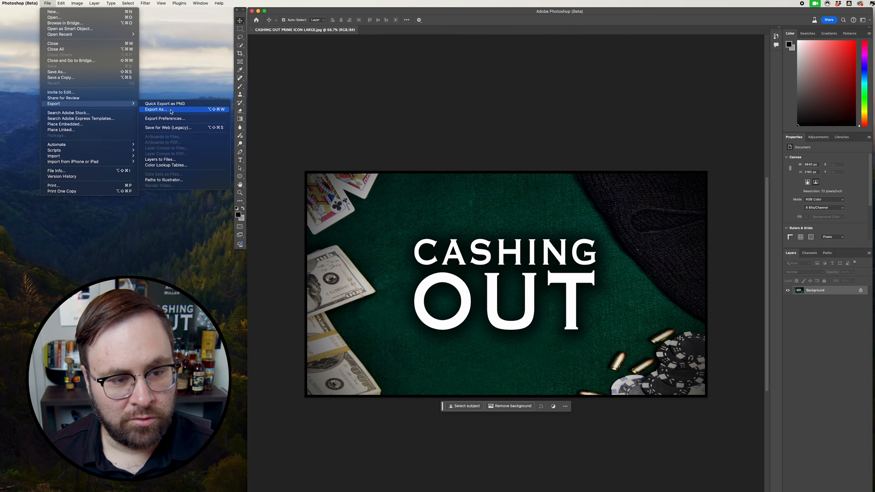
# Start an Export As JPG of the Prime icon with the width reduced from 3840 to 1920 pixels.
pyautogui.click(154, 109)
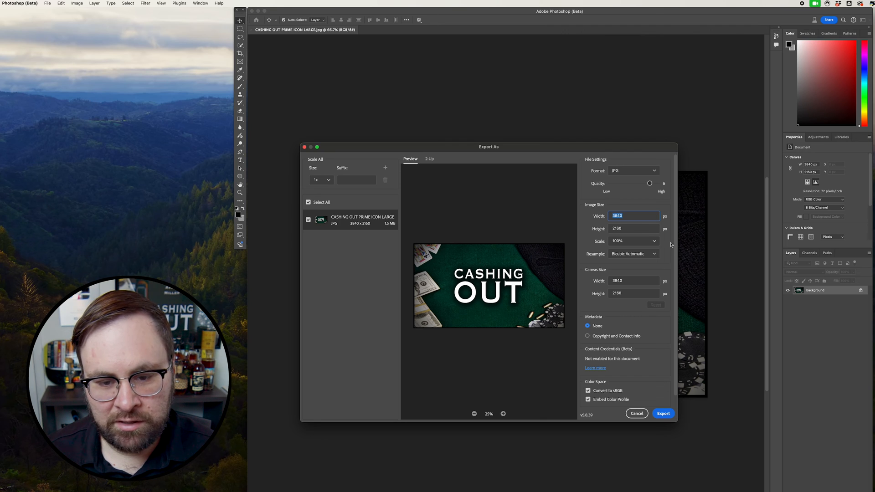
pyautogui.click(653, 240)
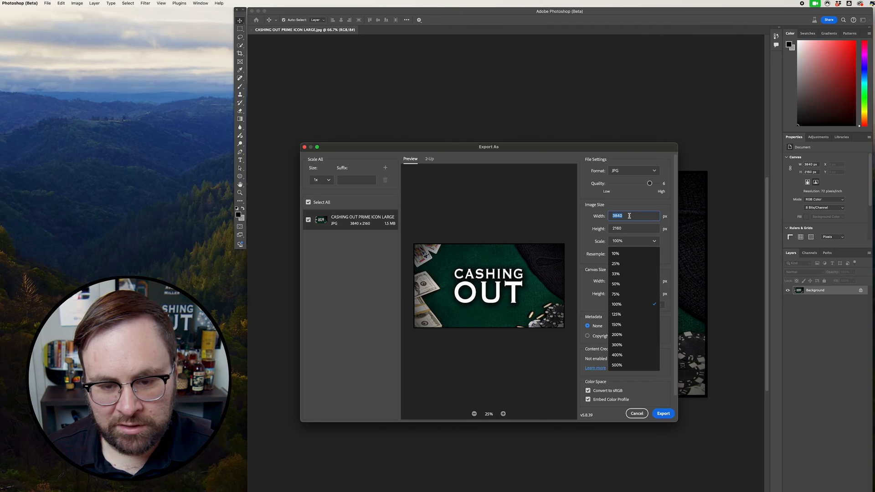
pyautogui.write('1920')
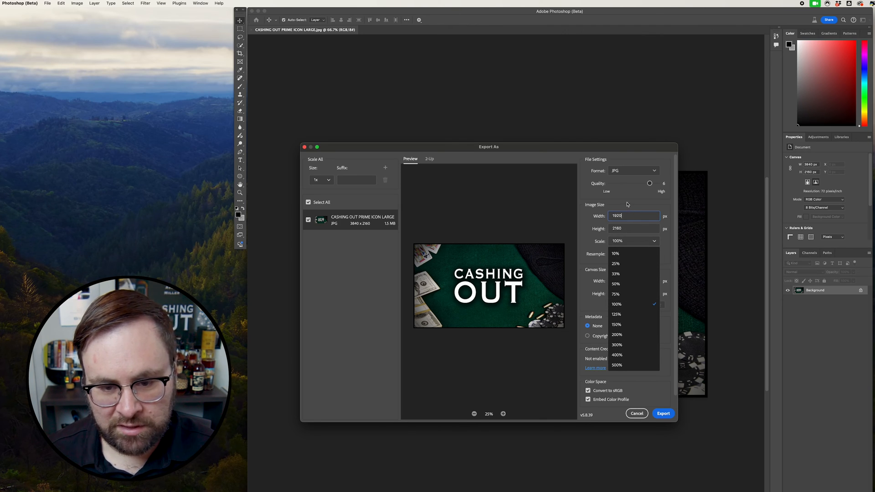